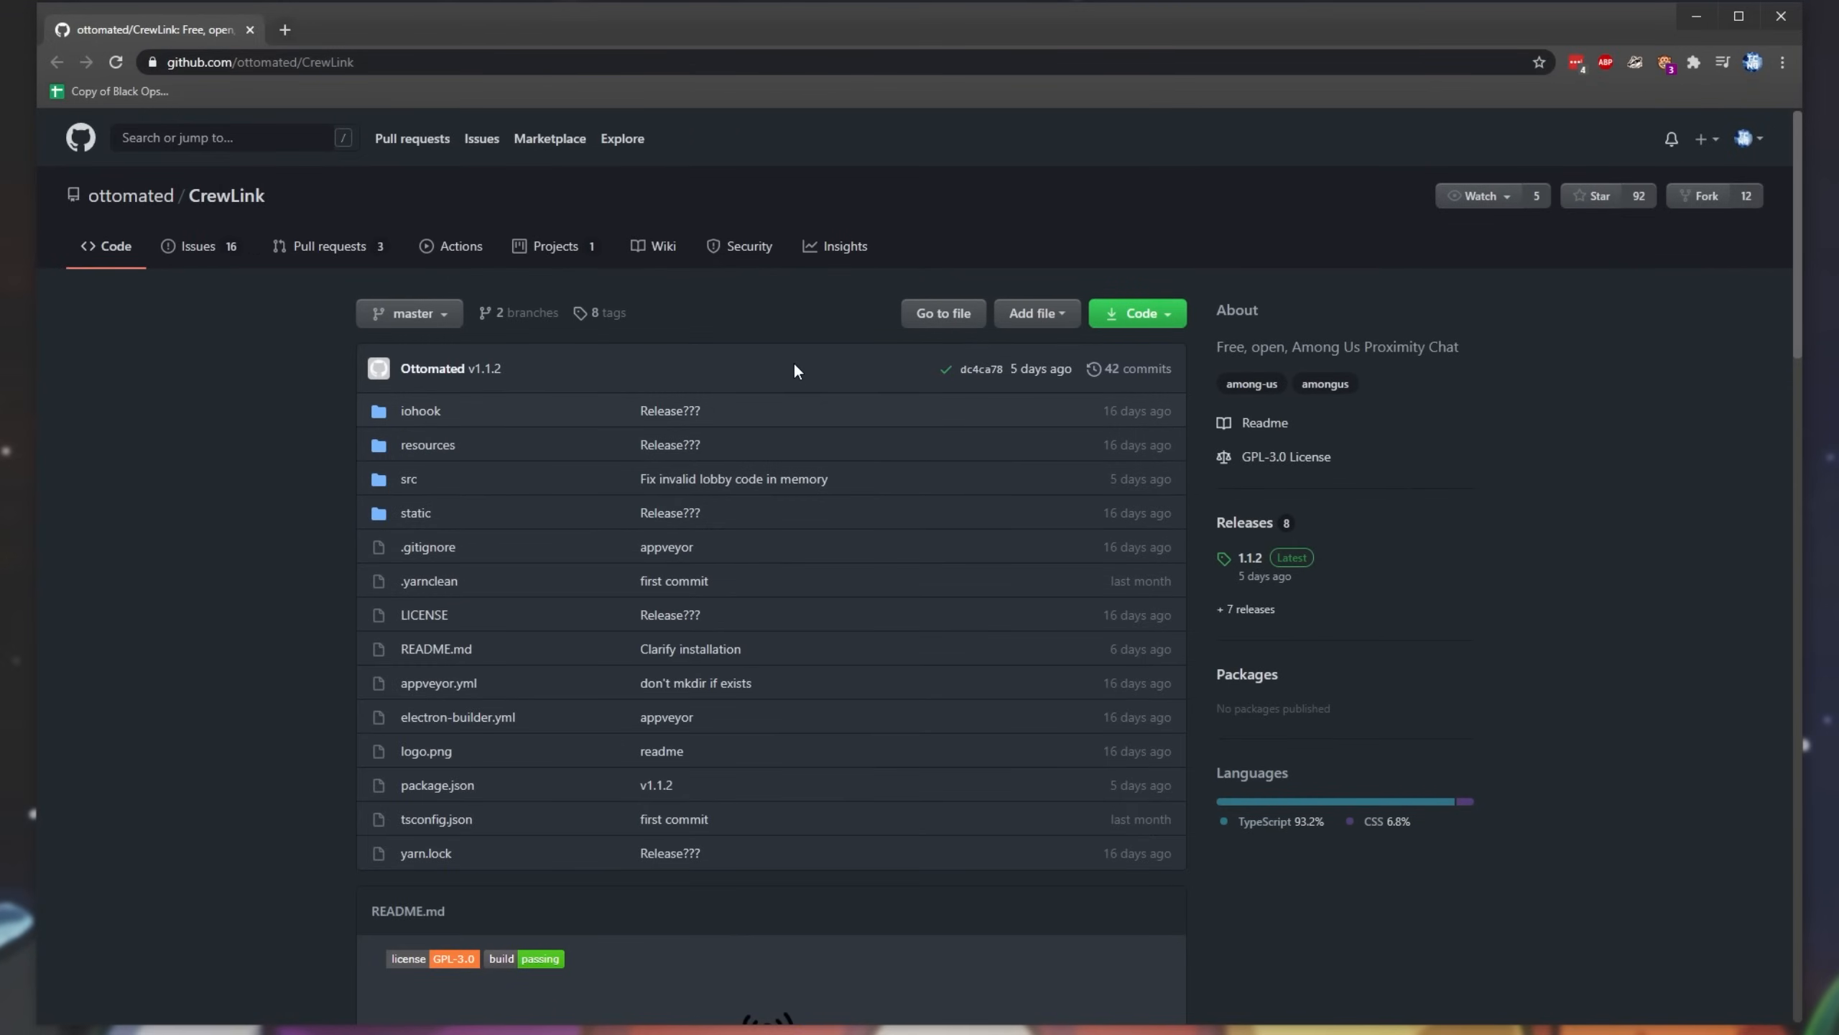
pyautogui.moveTo(1209, 430)
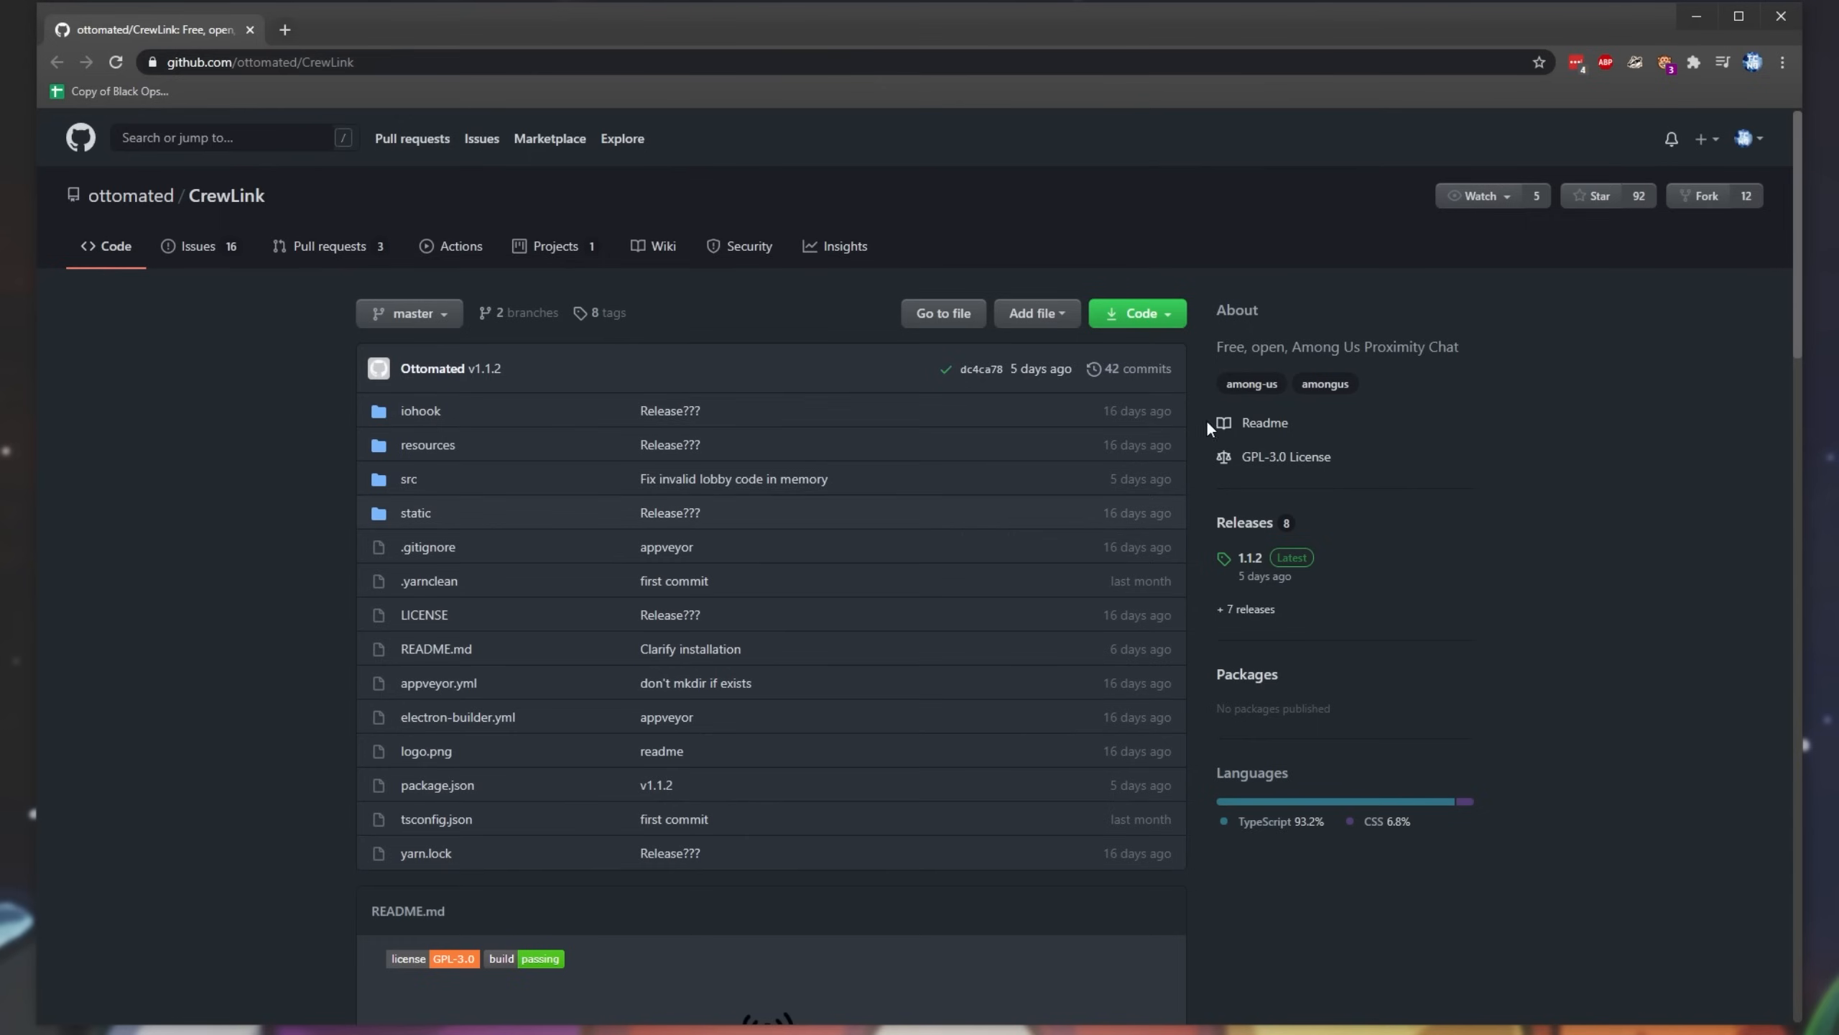
# Step: Scroll the CrewLink README and open the 1.1.2 release page
pyautogui.scroll(-3)
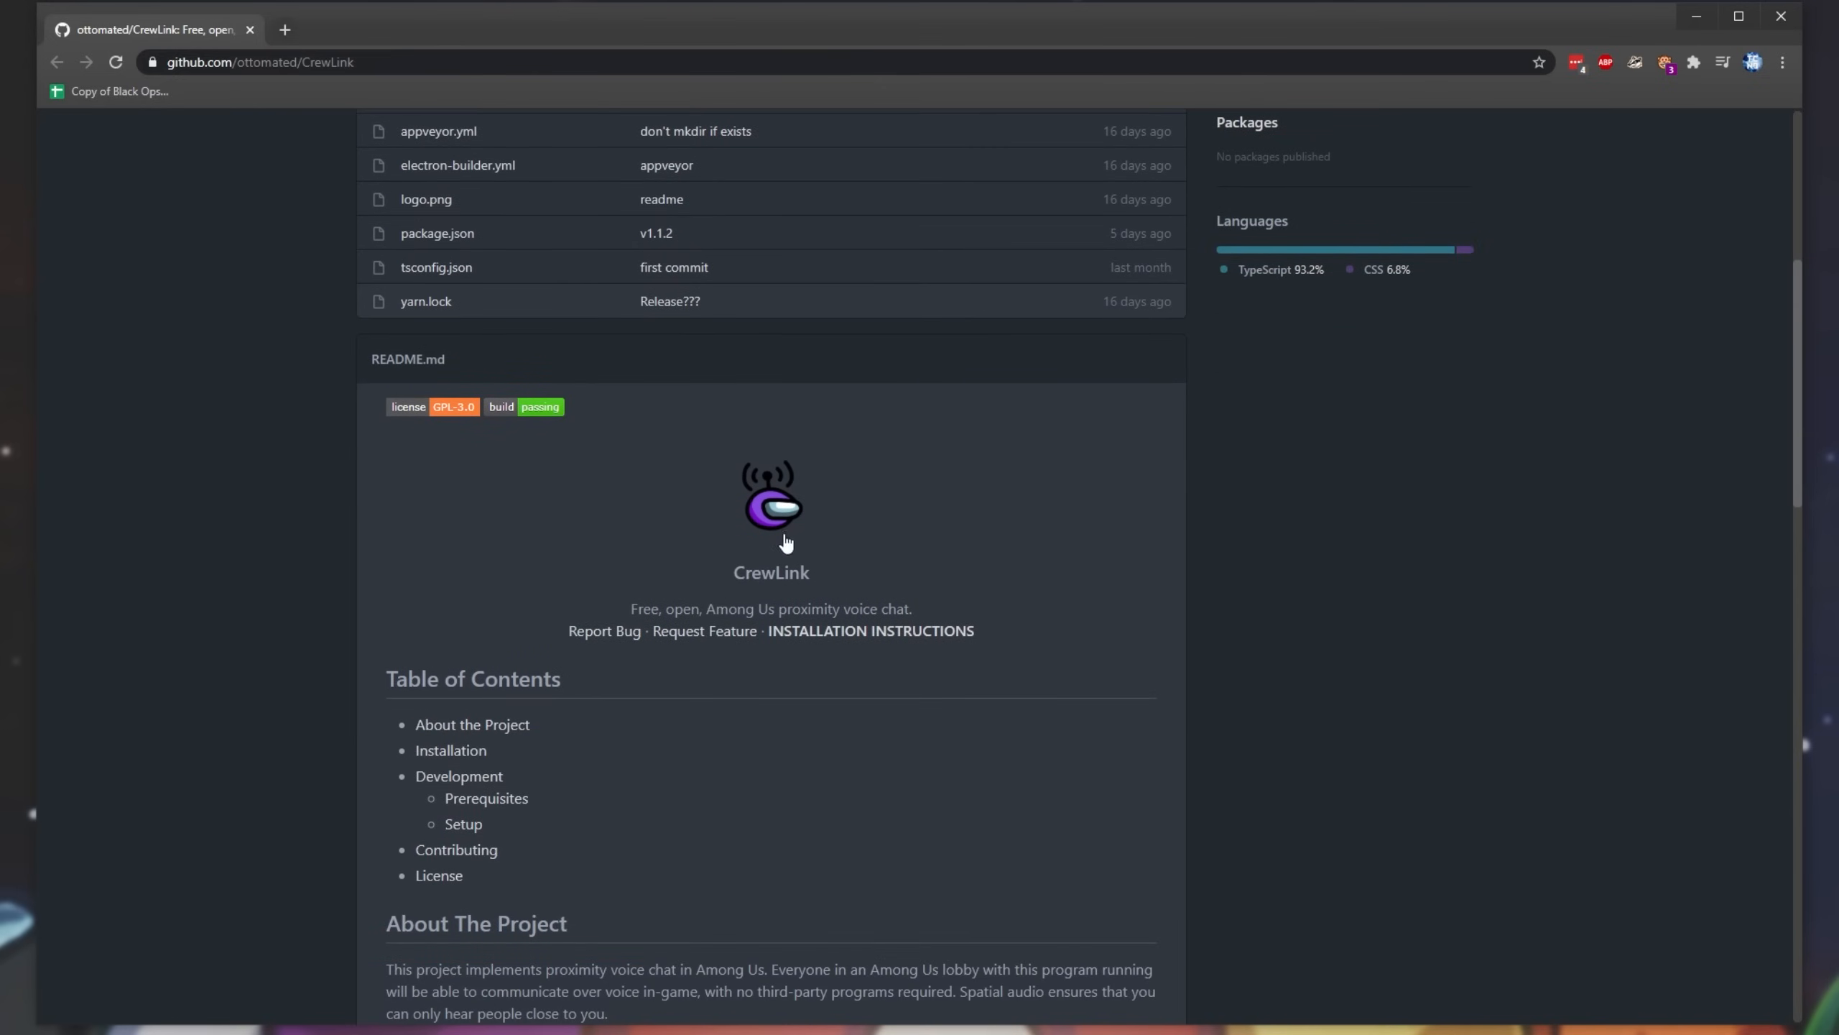
pyautogui.moveTo(1199, 657)
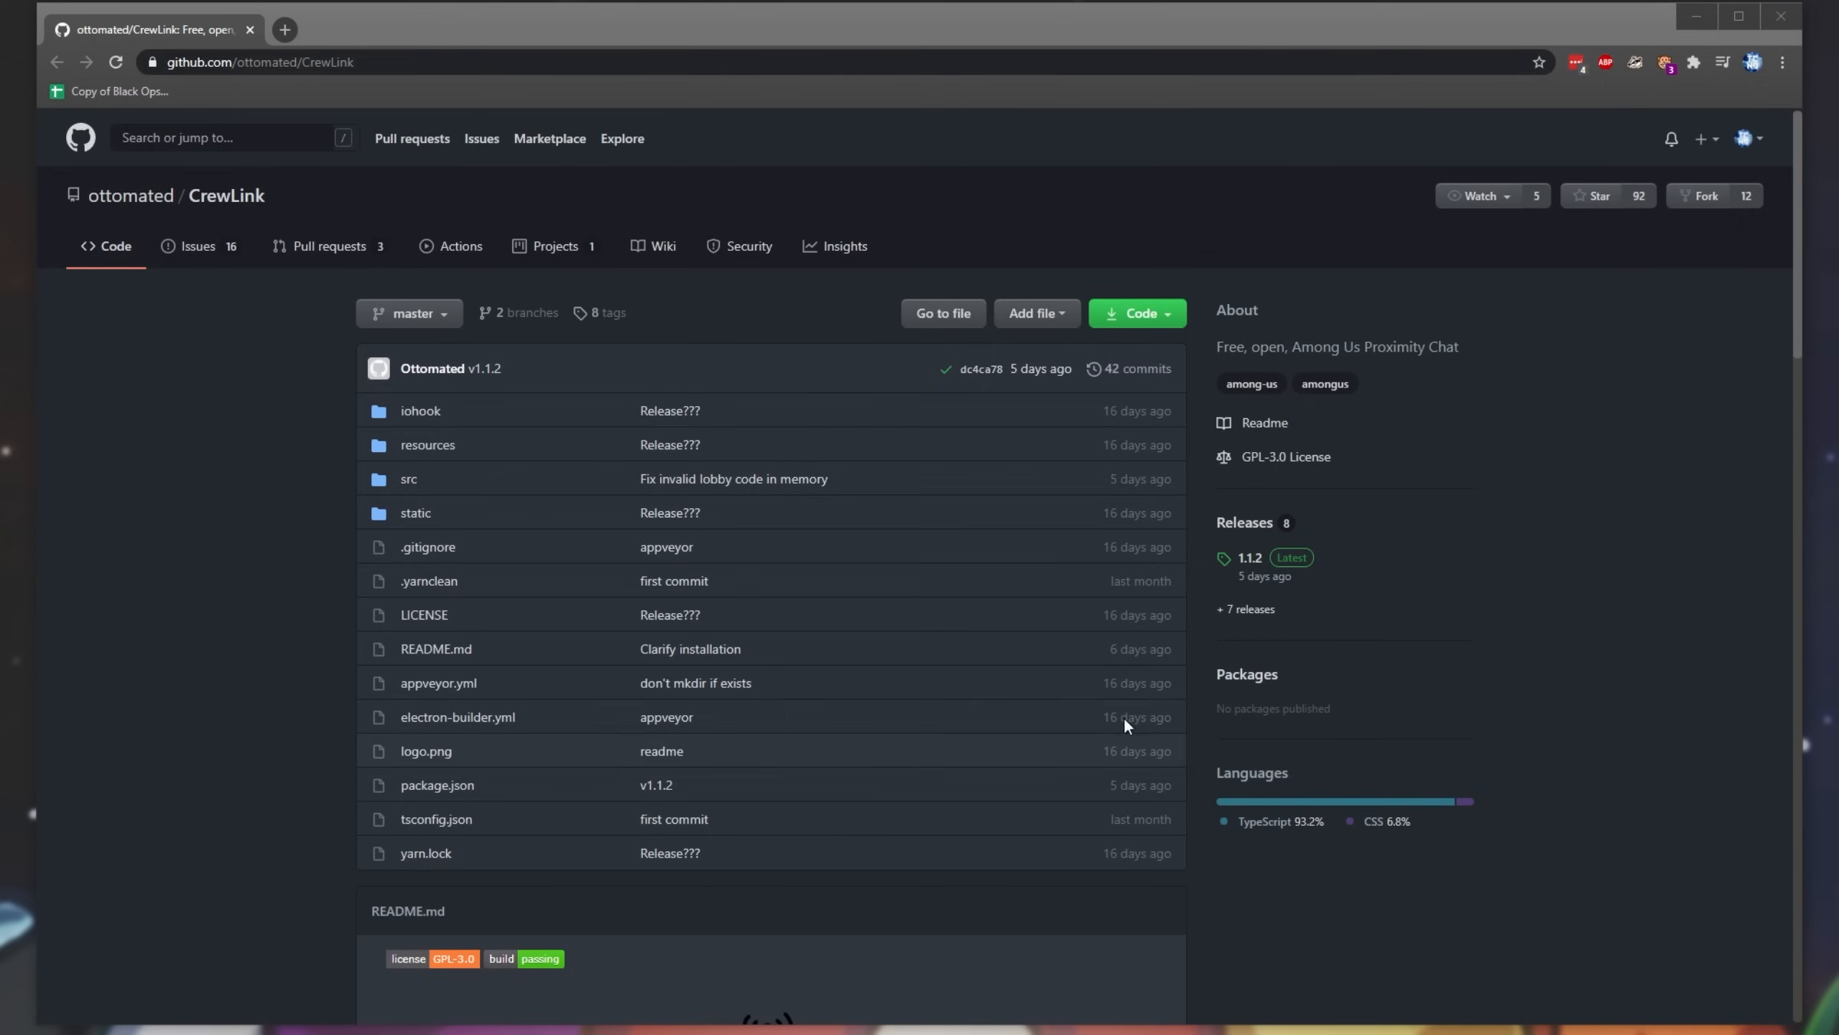
pyautogui.moveTo(1373, 543)
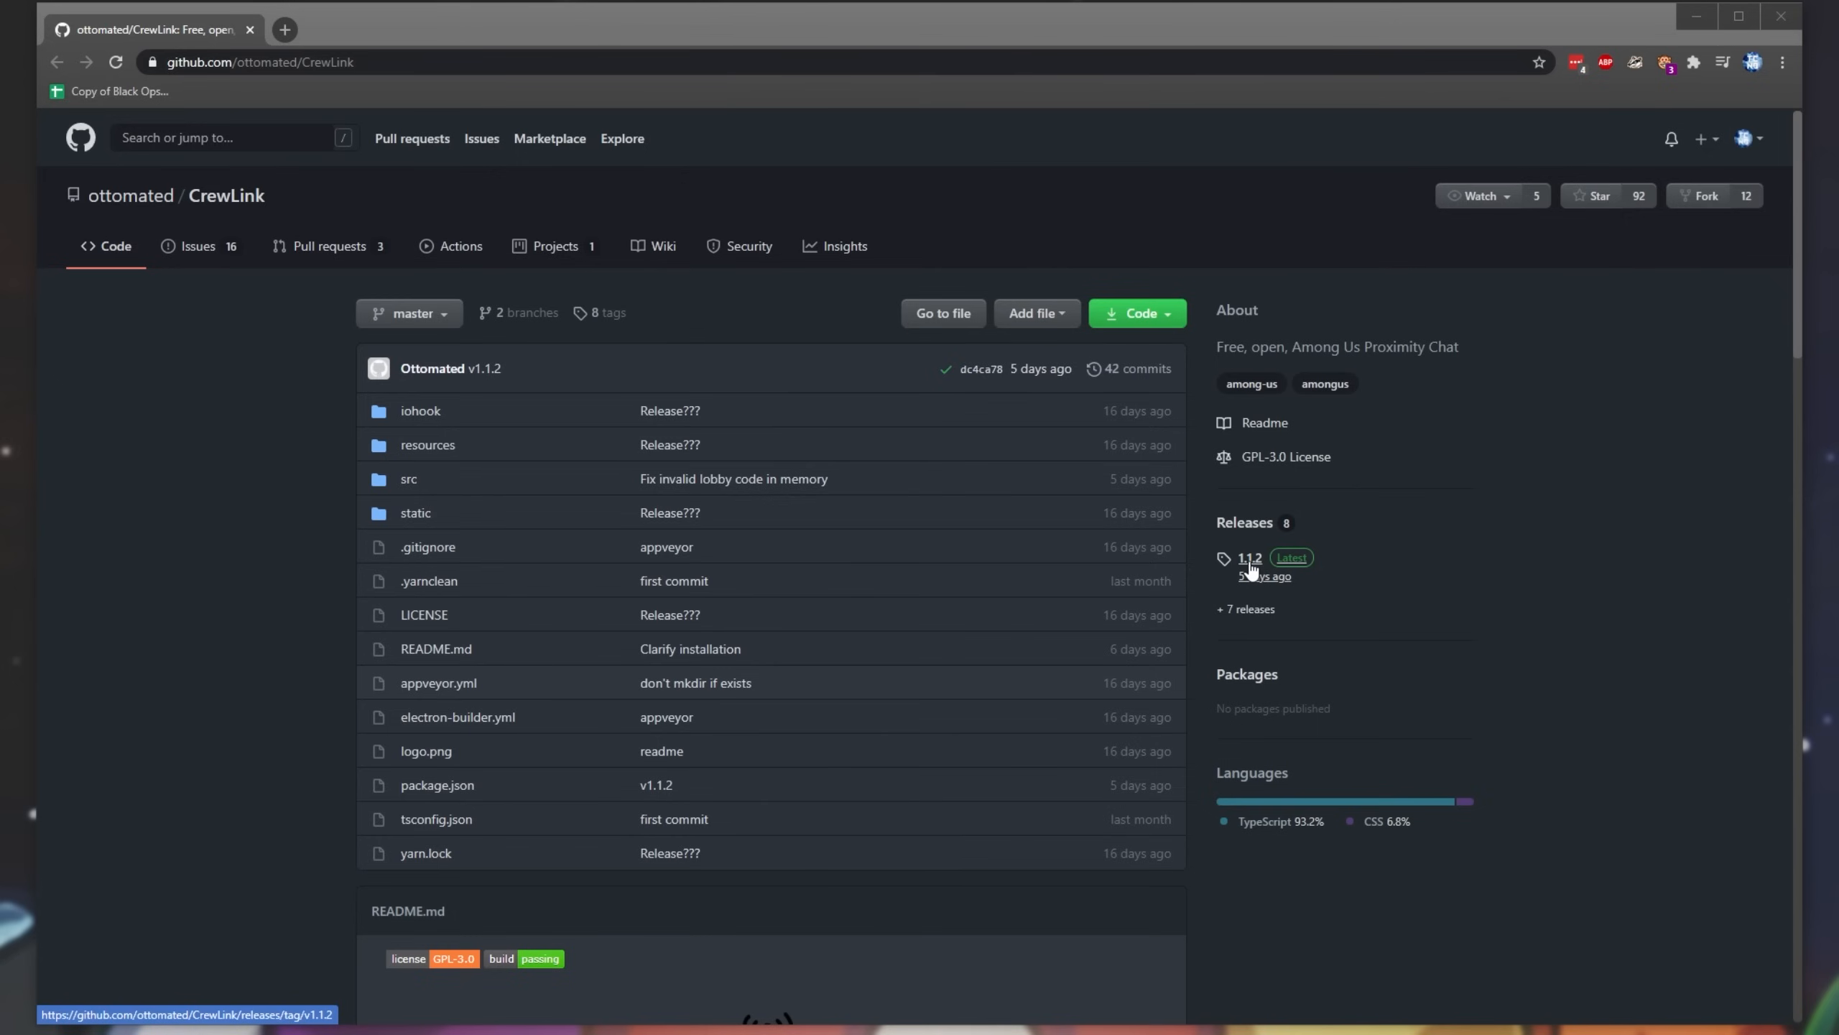
pyautogui.click(1247, 558)
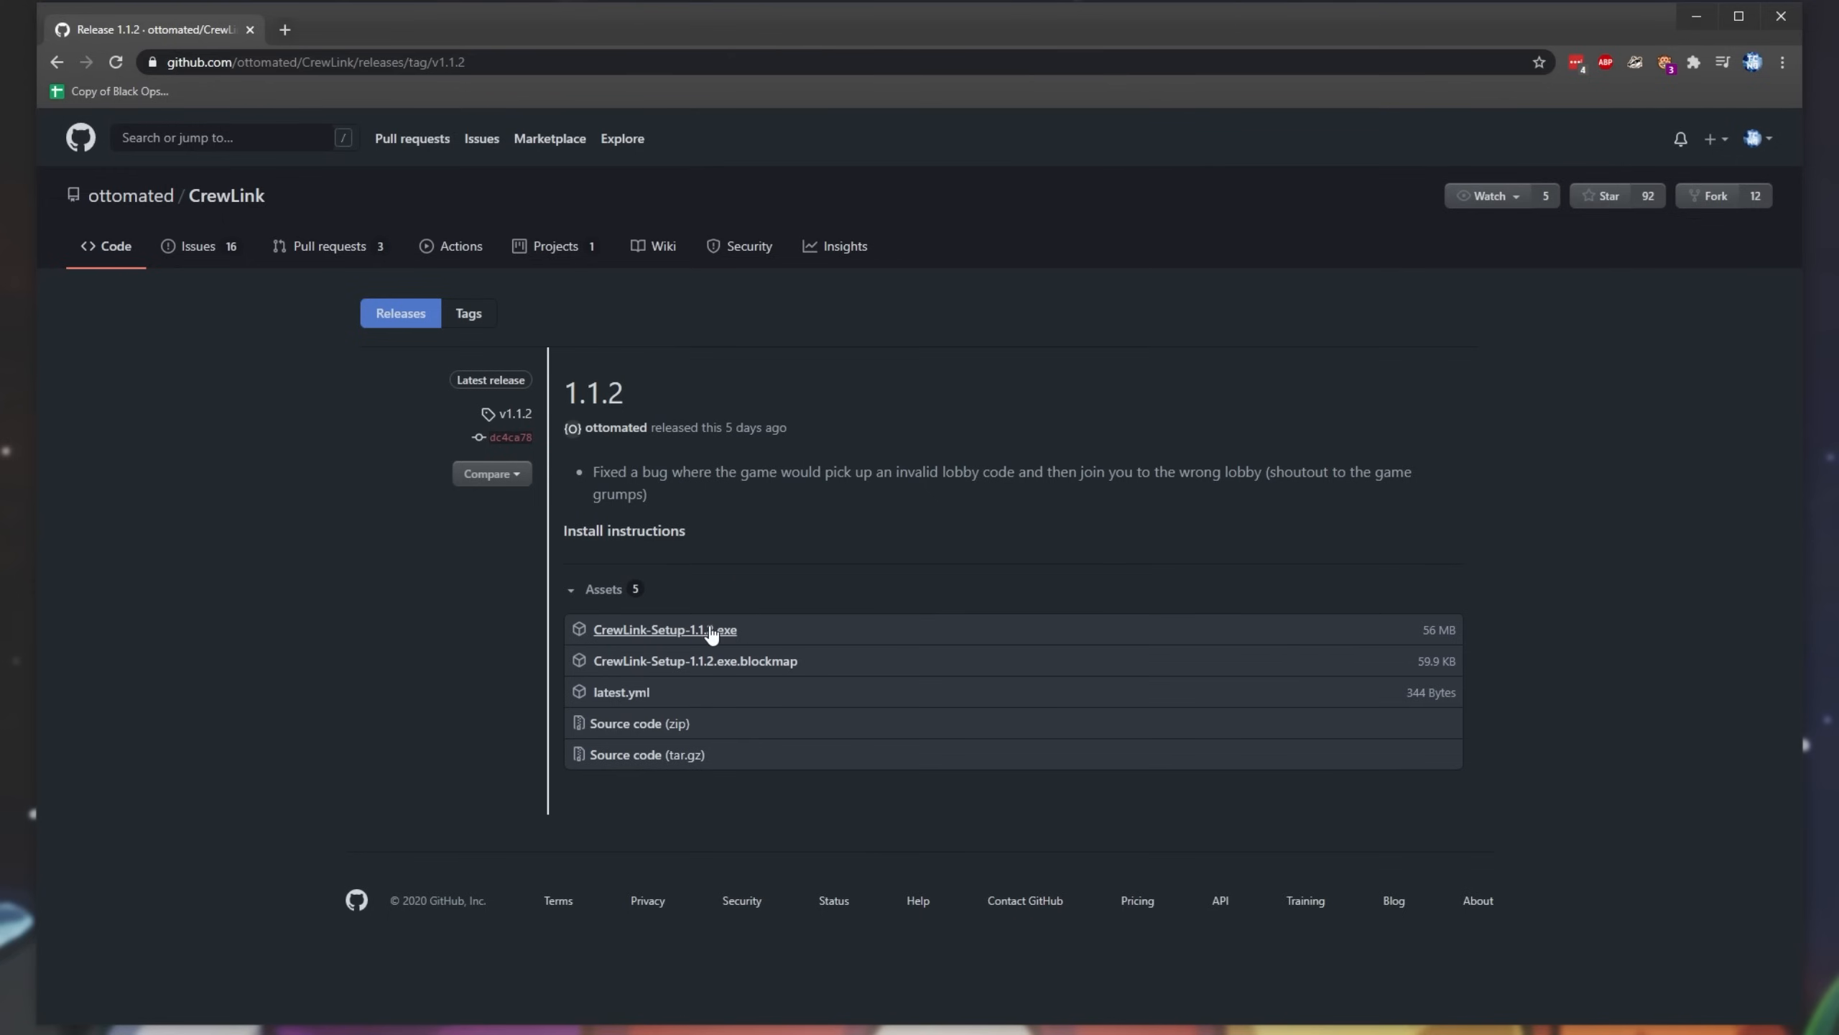
# Step: Download CrewLink-Setup-1.1.2.exe from the release assets and run the installer
pyautogui.click(664, 630)
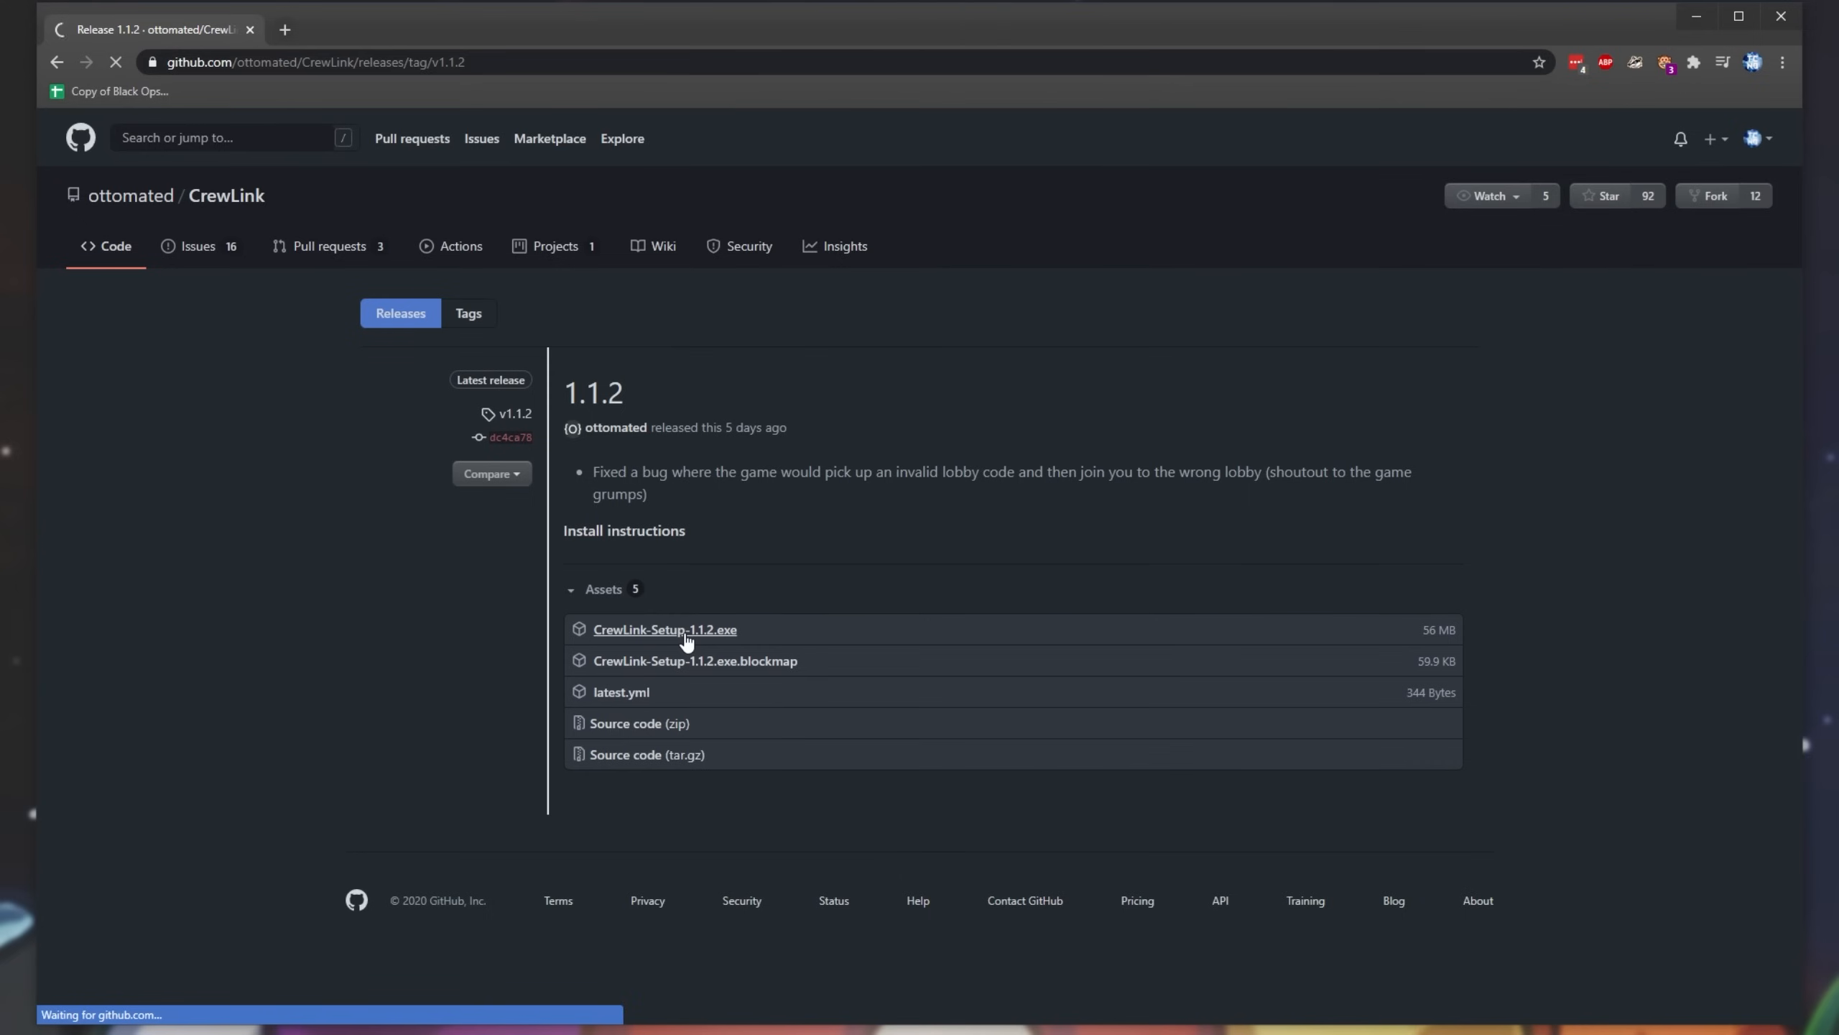
pyautogui.click(664, 628)
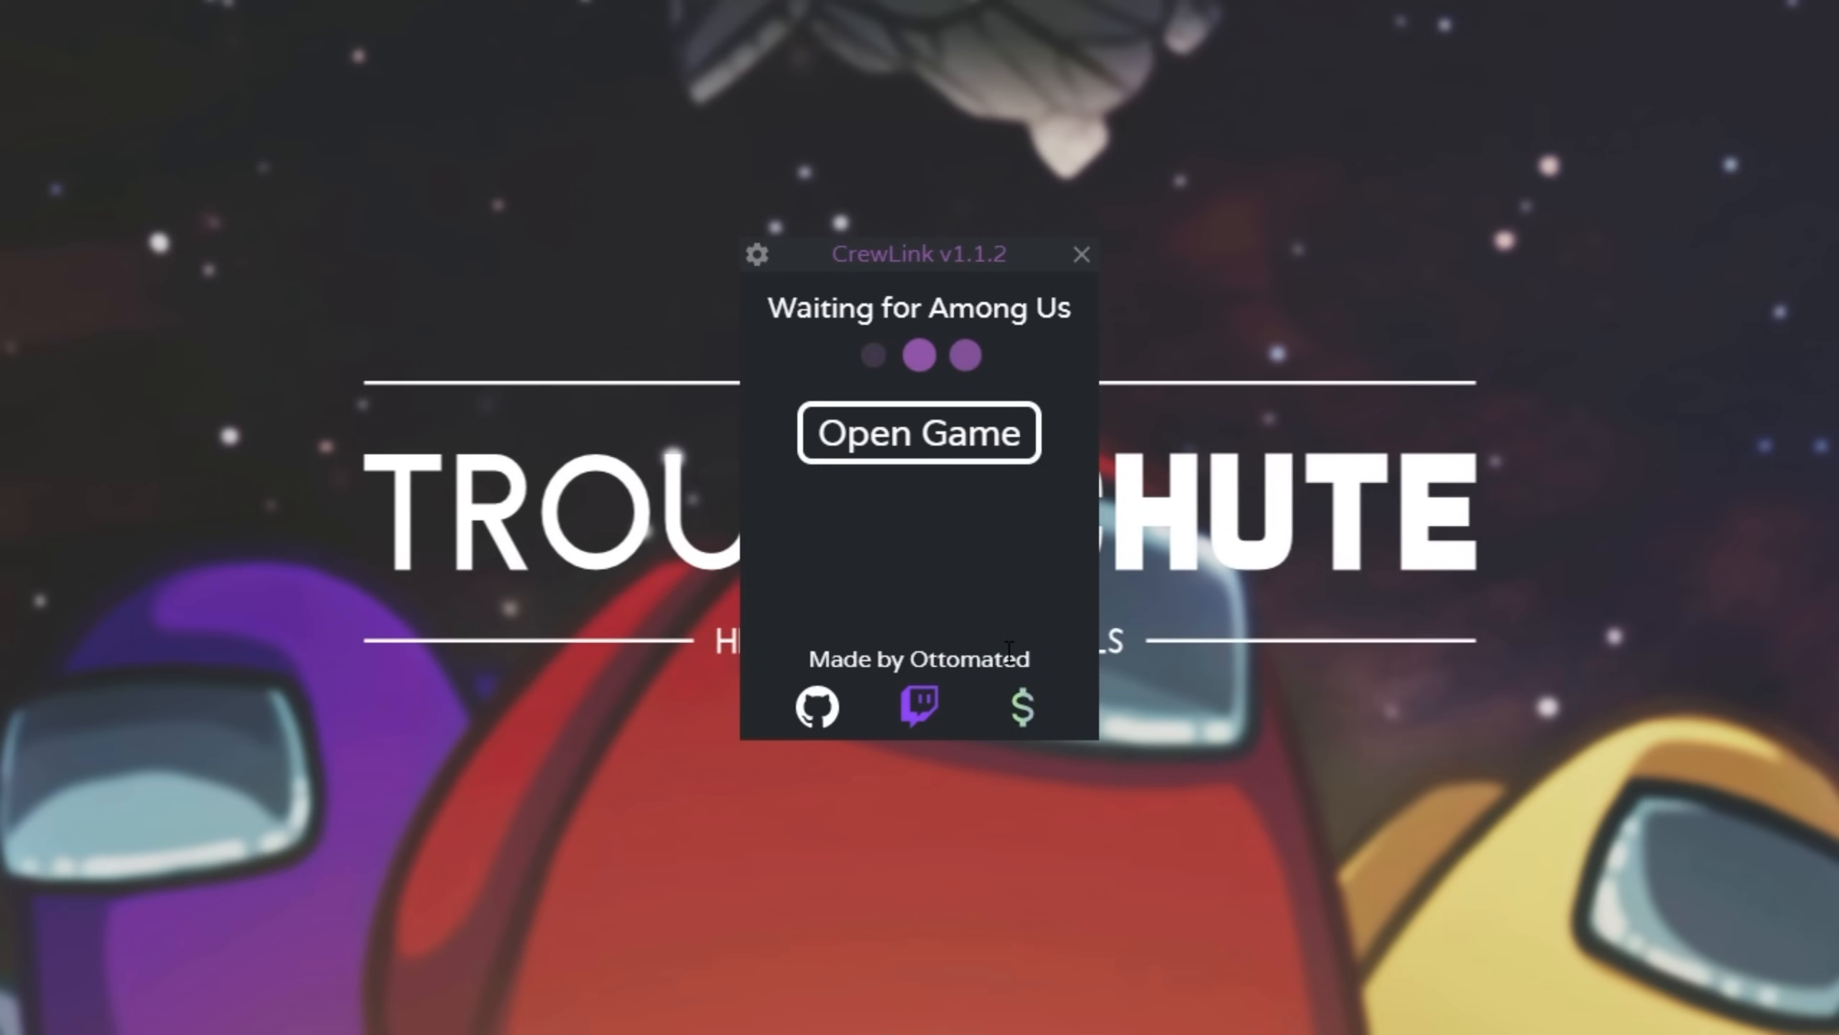
# Step: In settings, choose 2- Audient iD14 as microphone, keep Voice Activity input, and go back
pyautogui.click(756, 254)
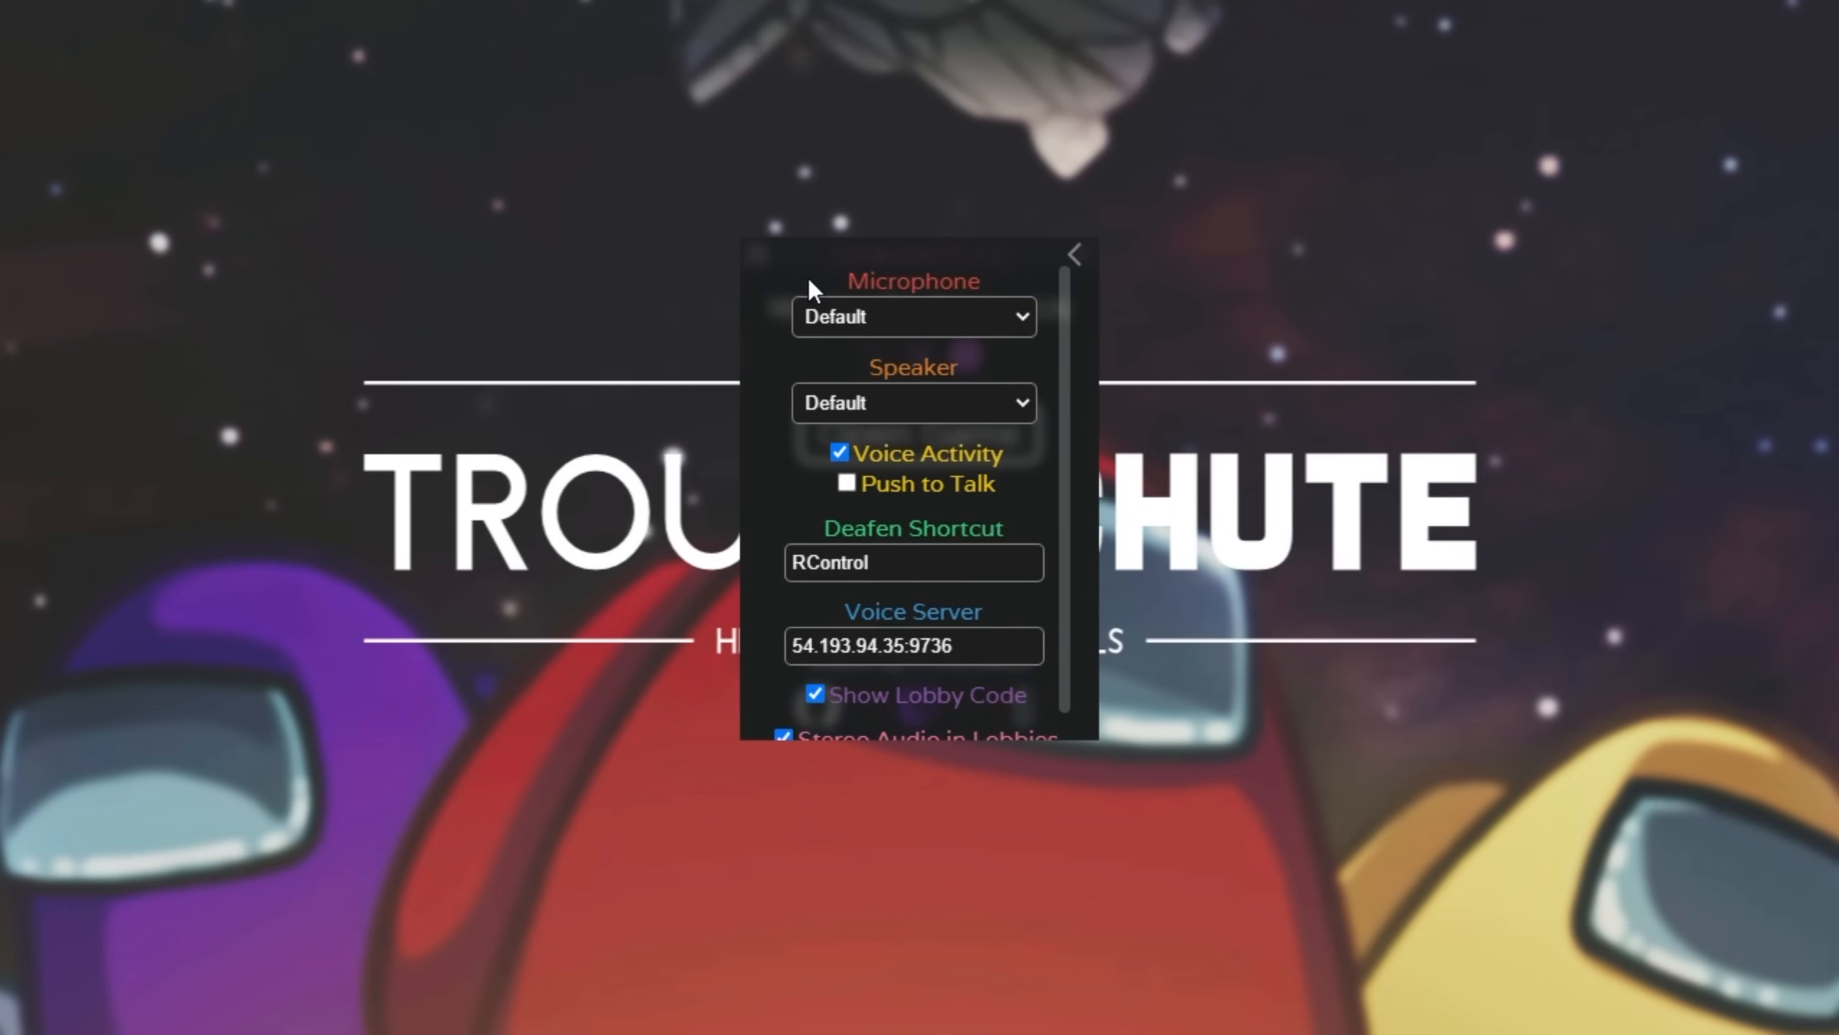
pyautogui.click(912, 316)
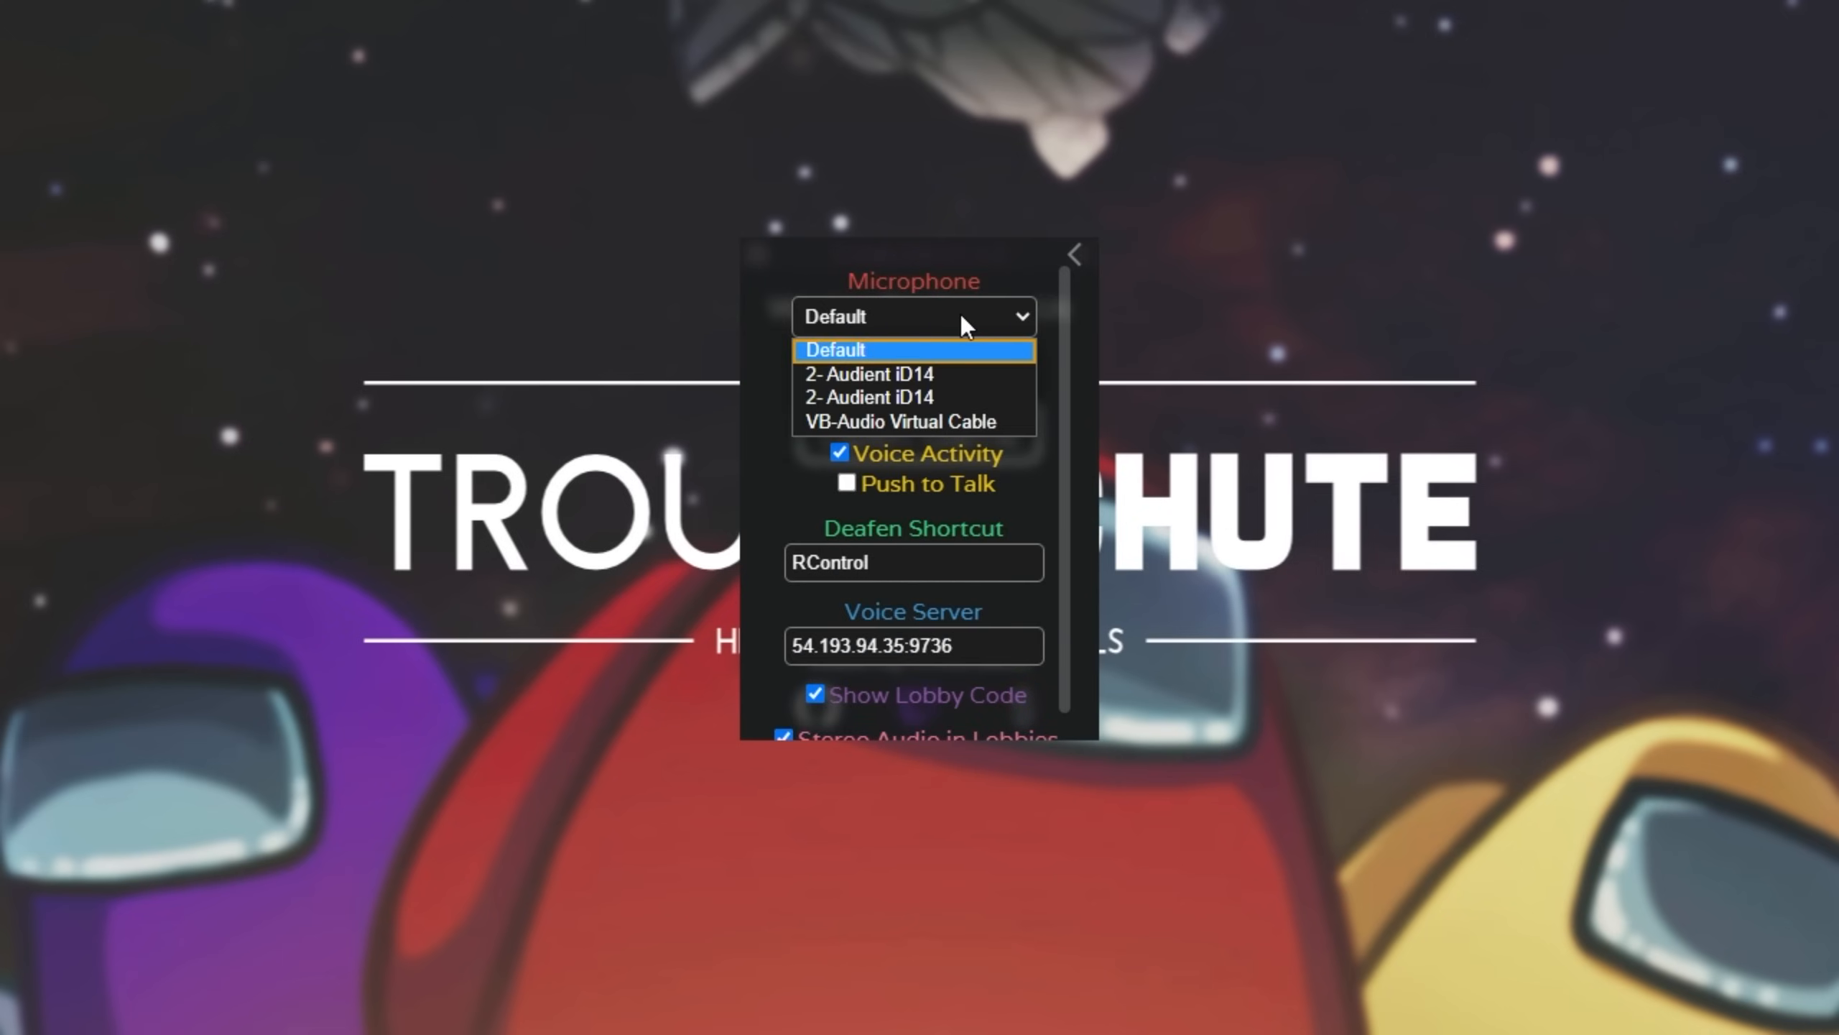
pyautogui.click(870, 374)
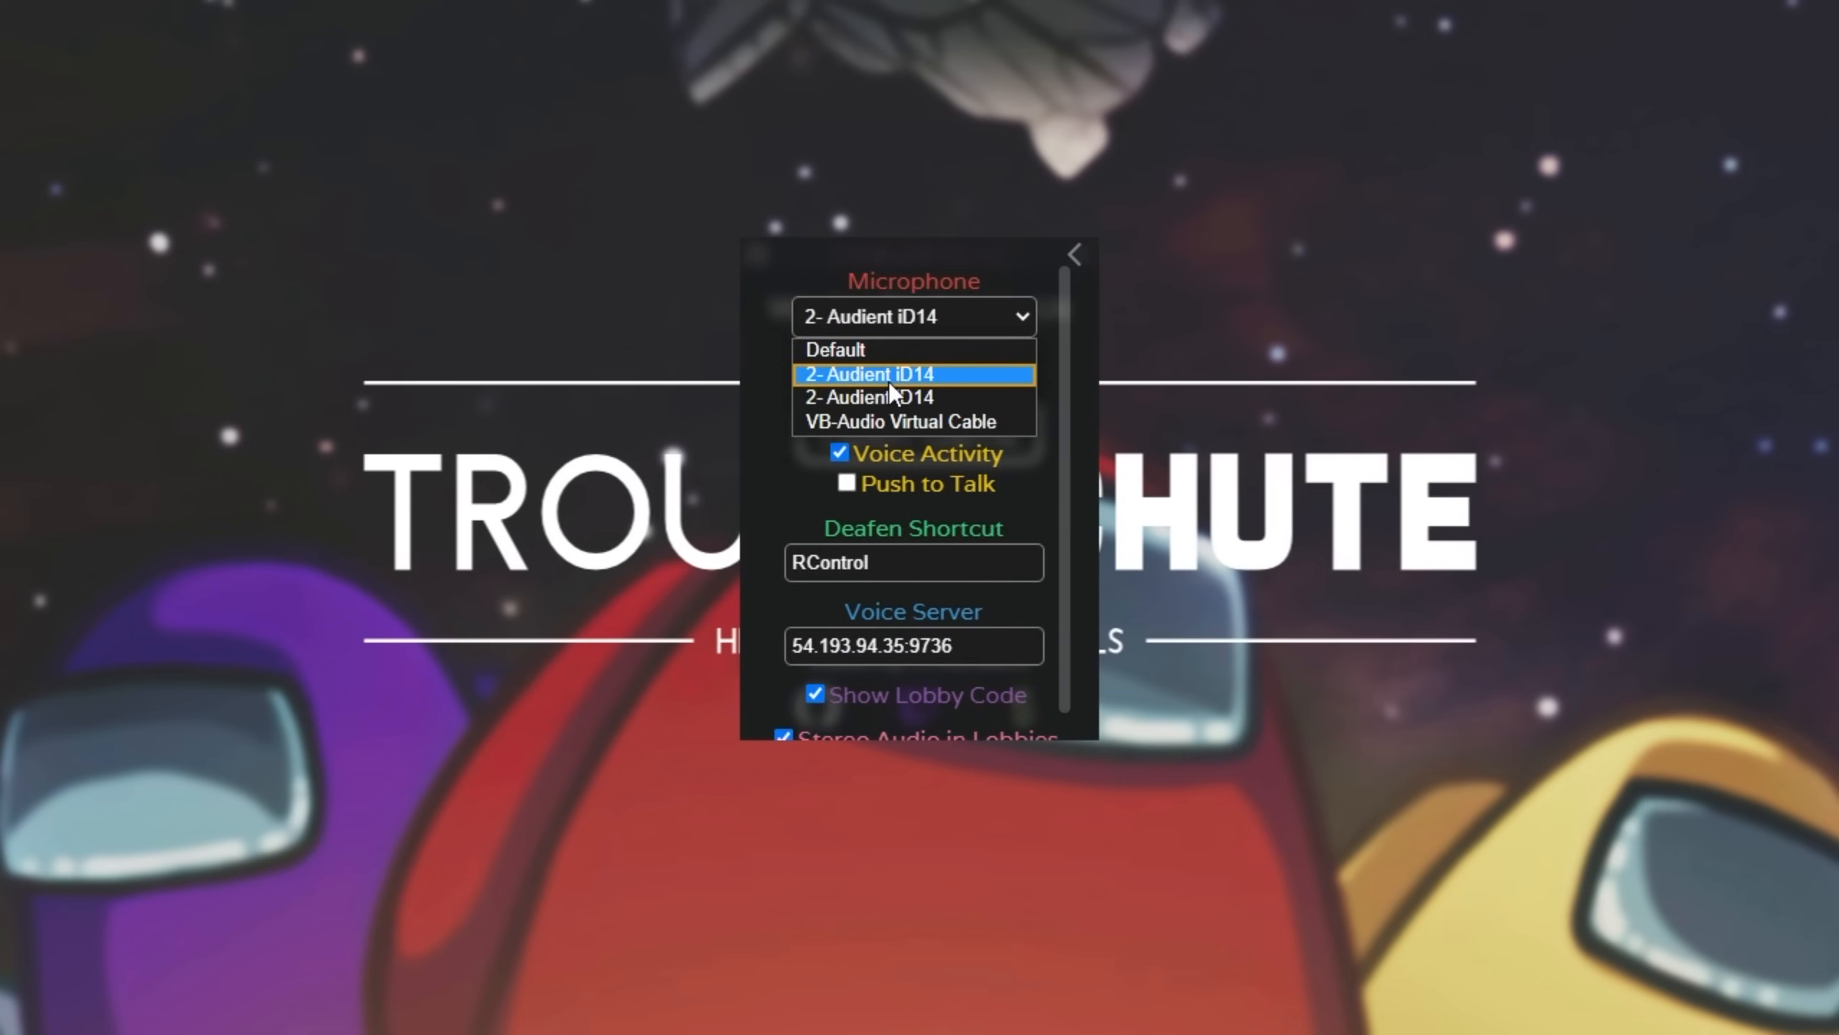
pyautogui.click(868, 373)
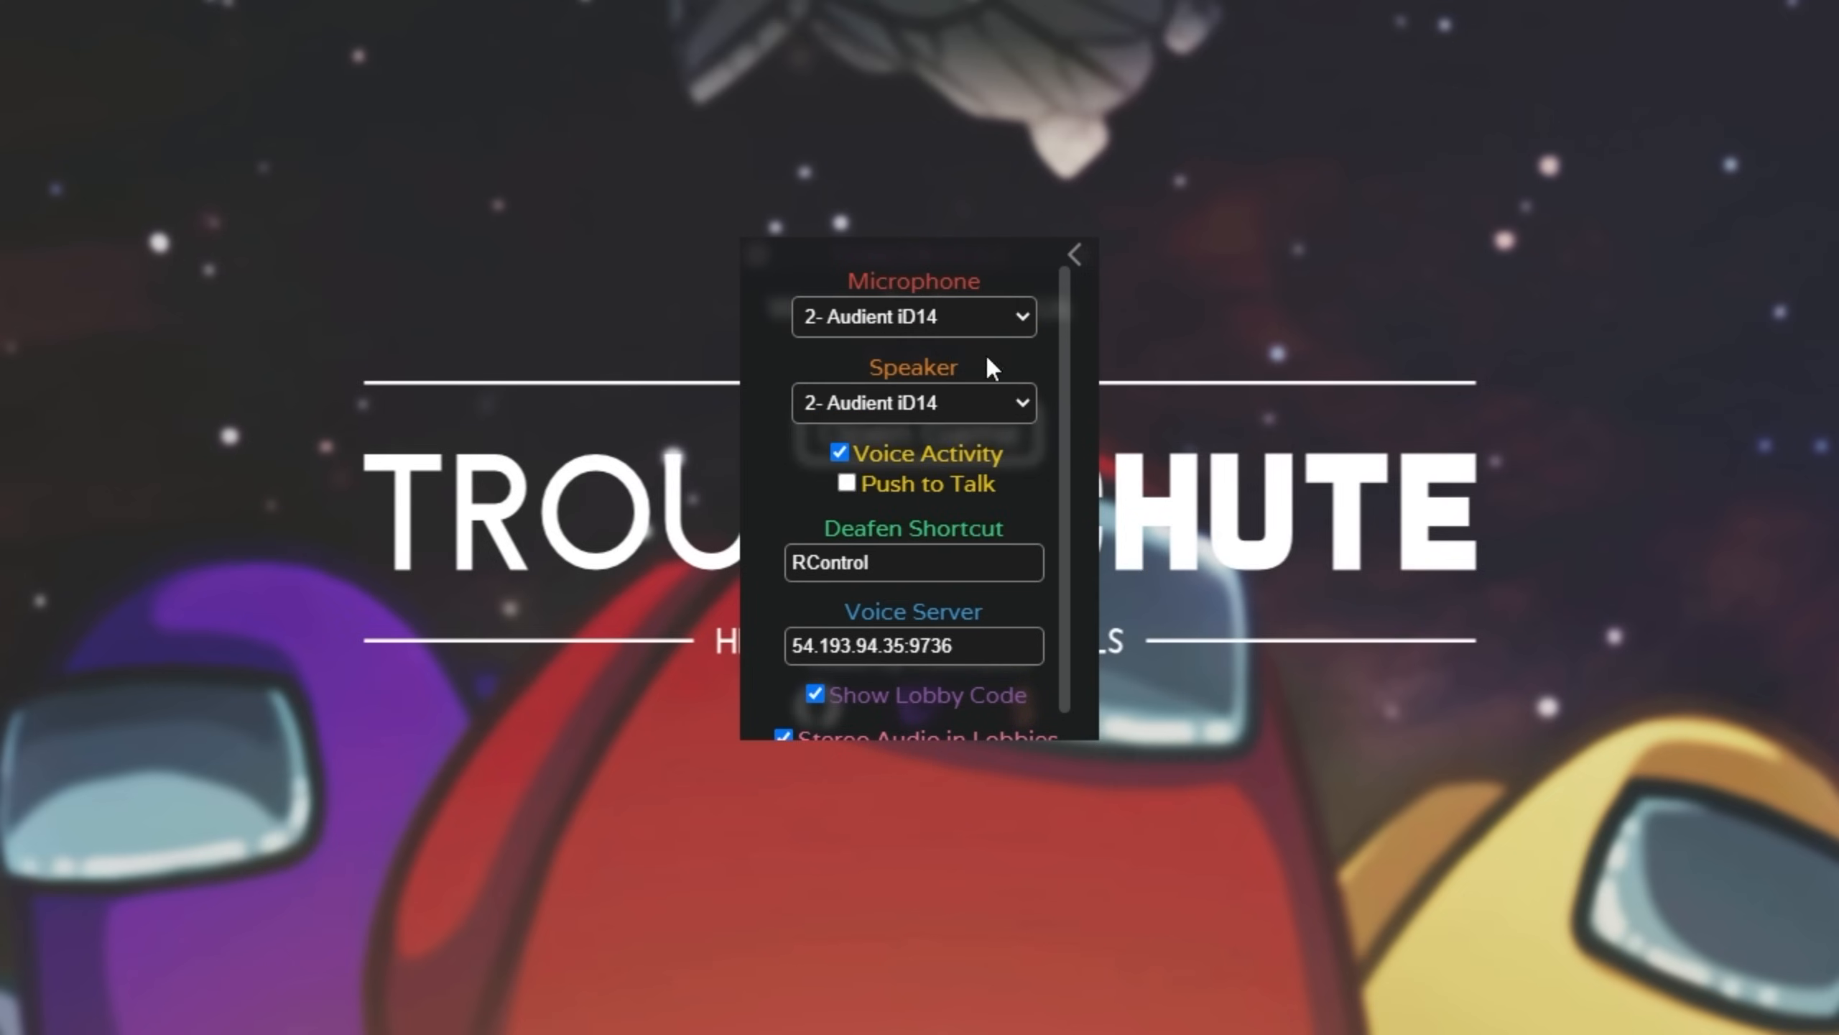
pyautogui.moveTo(1010, 451)
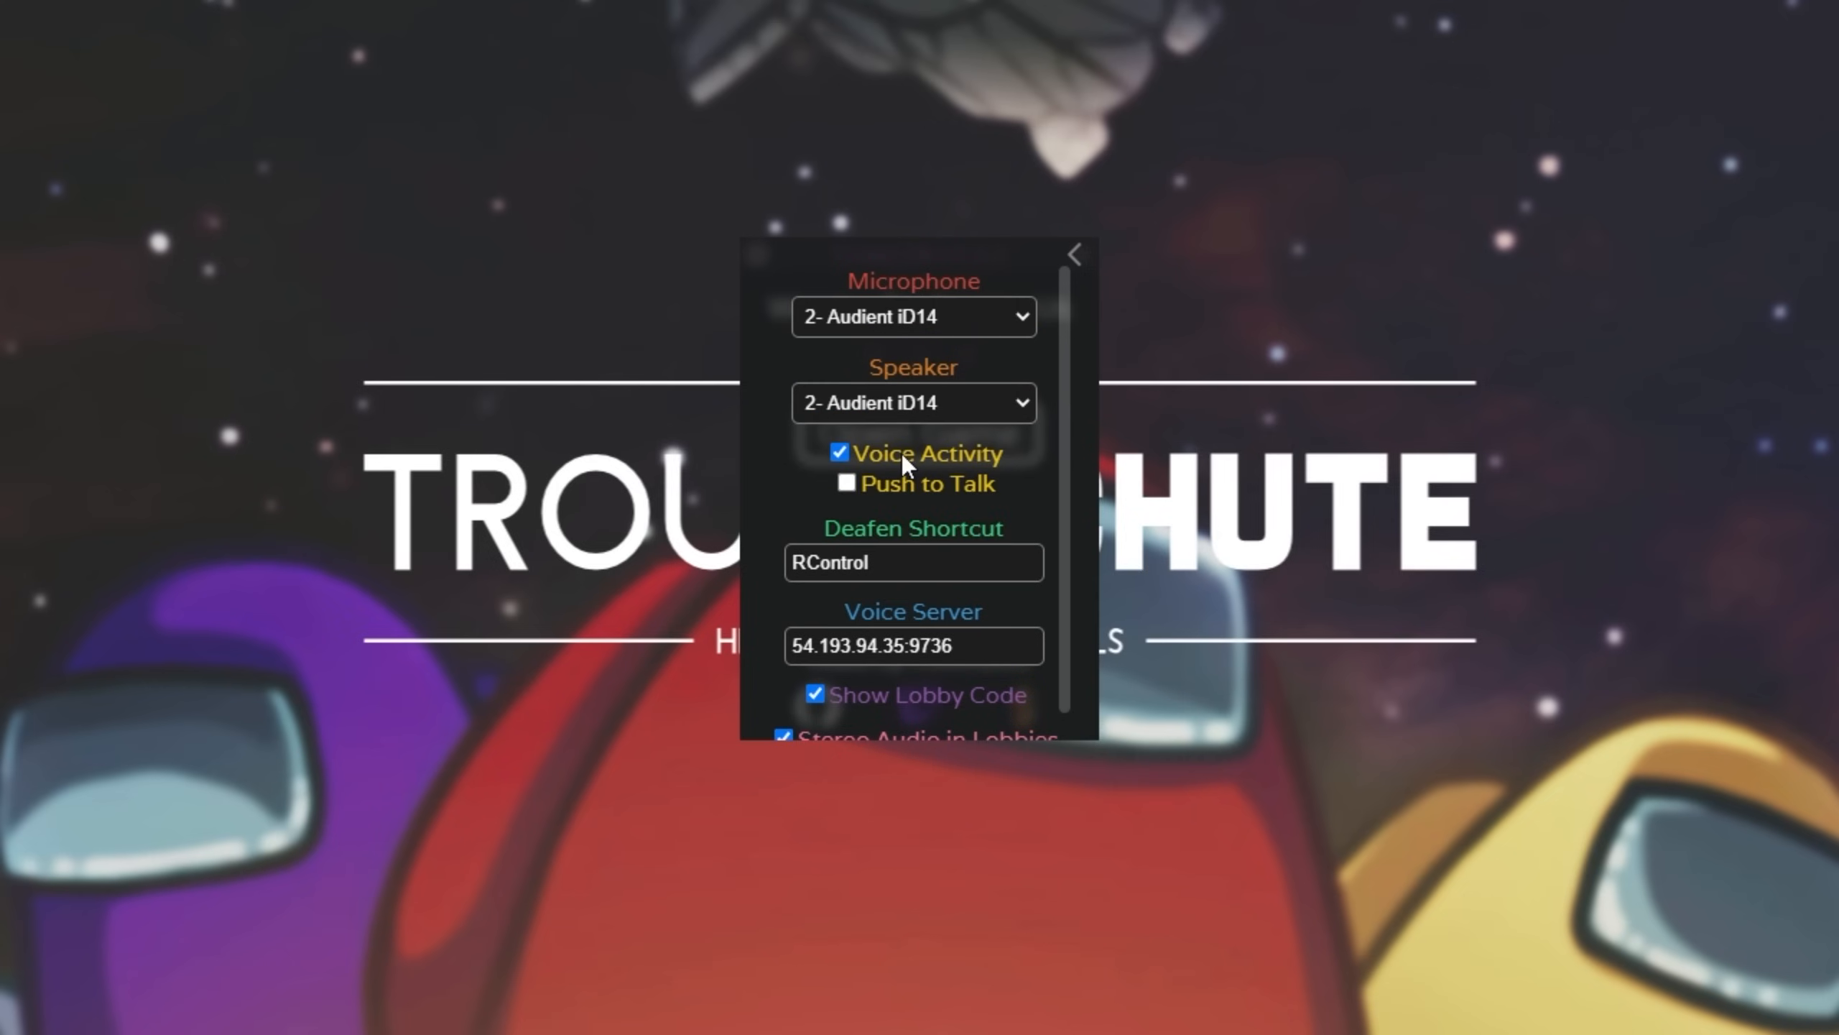
pyautogui.click(848, 482)
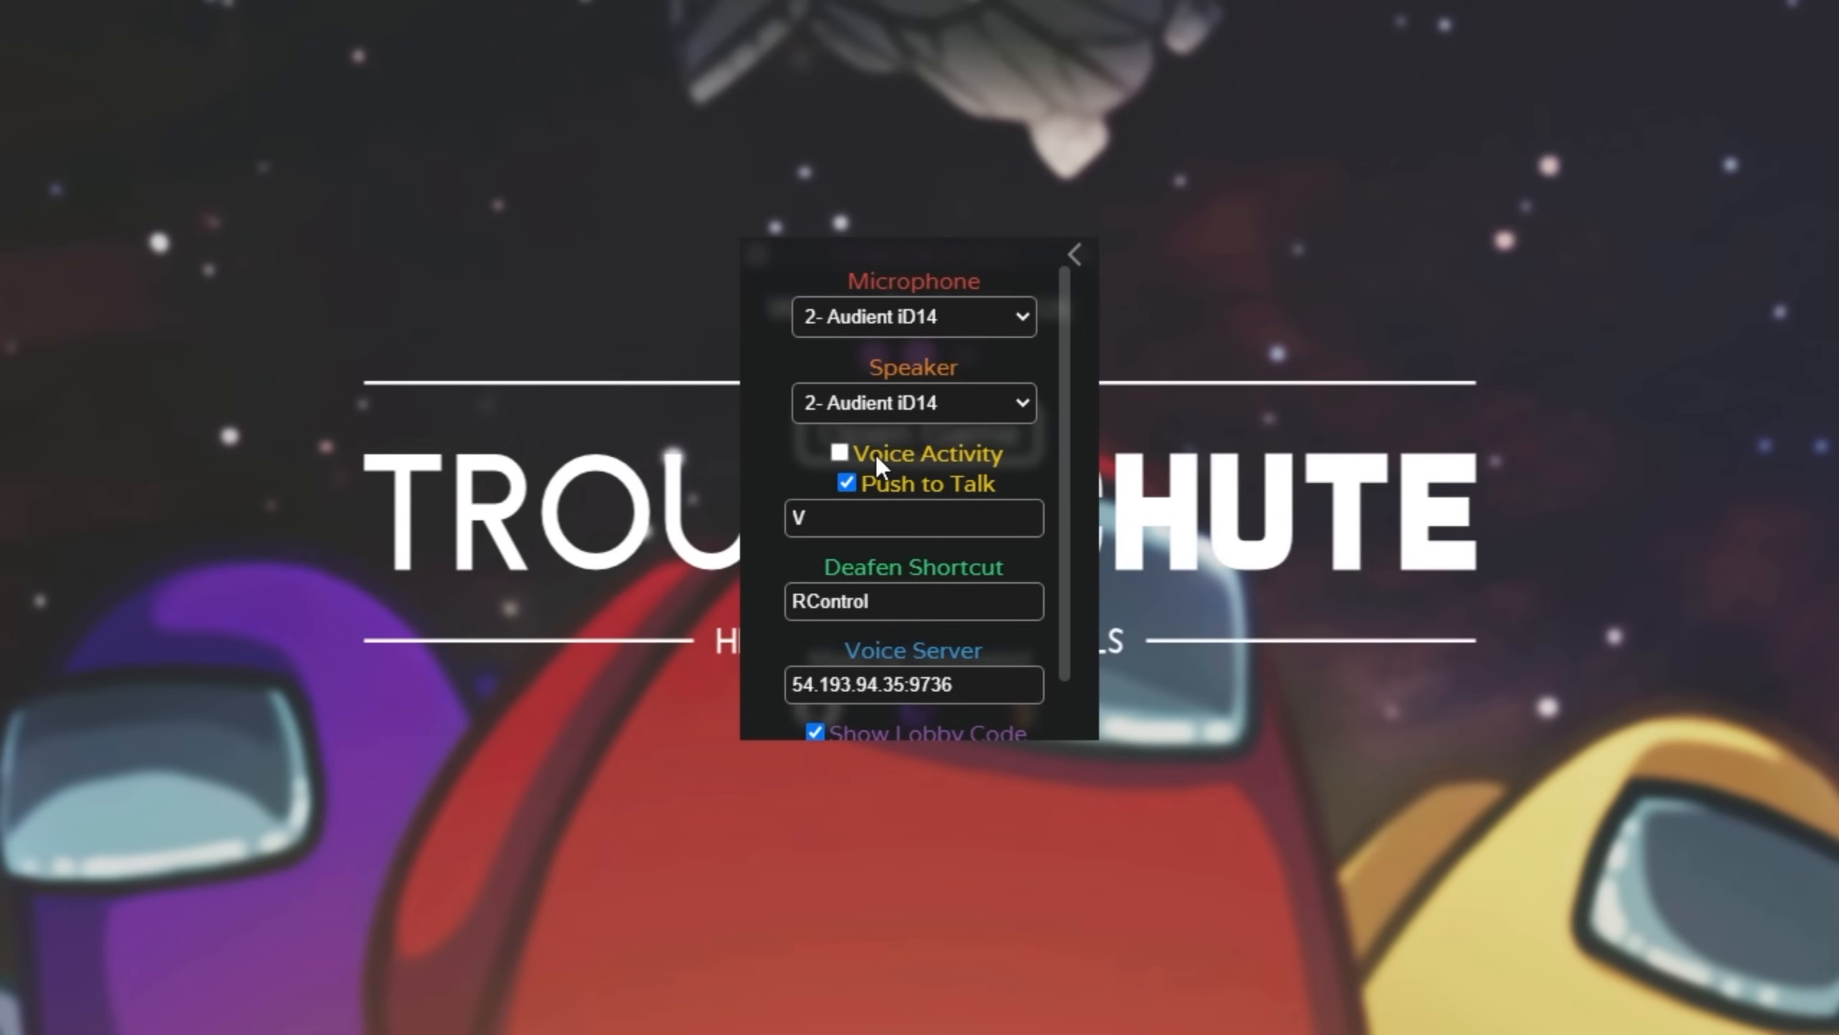
pyautogui.click(914, 517)
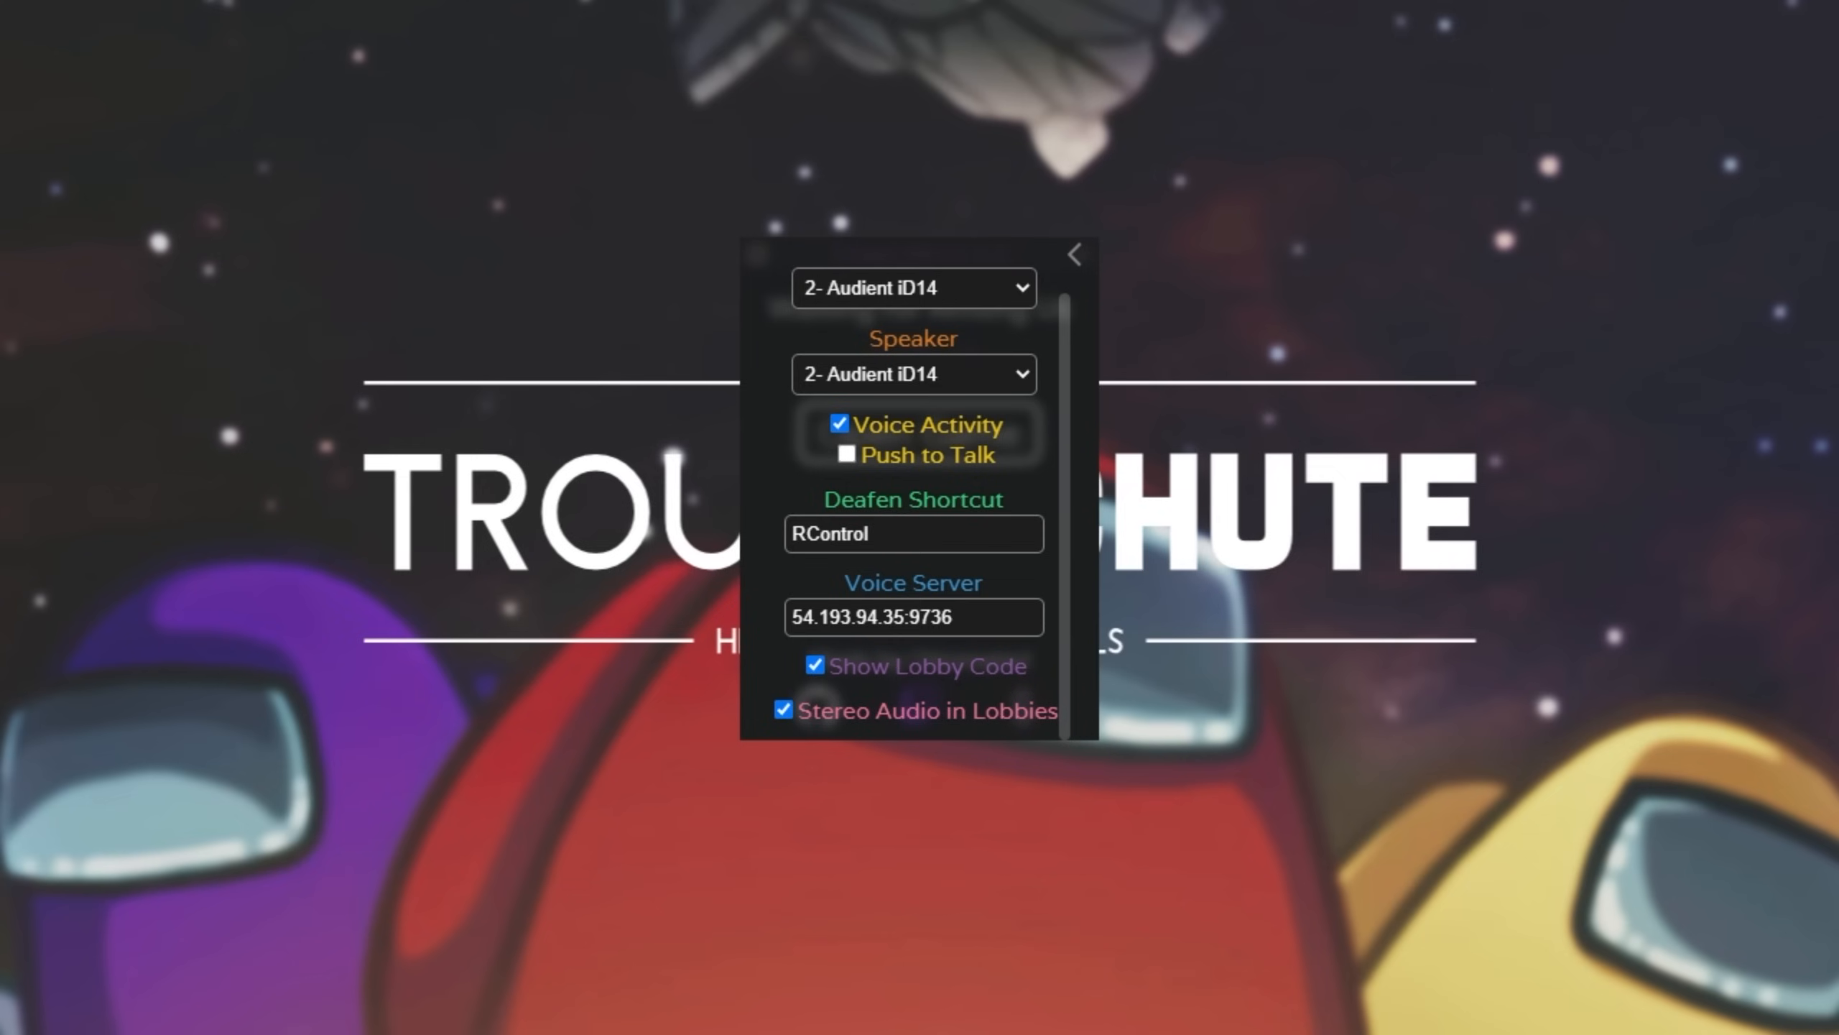
pyautogui.click(912, 617)
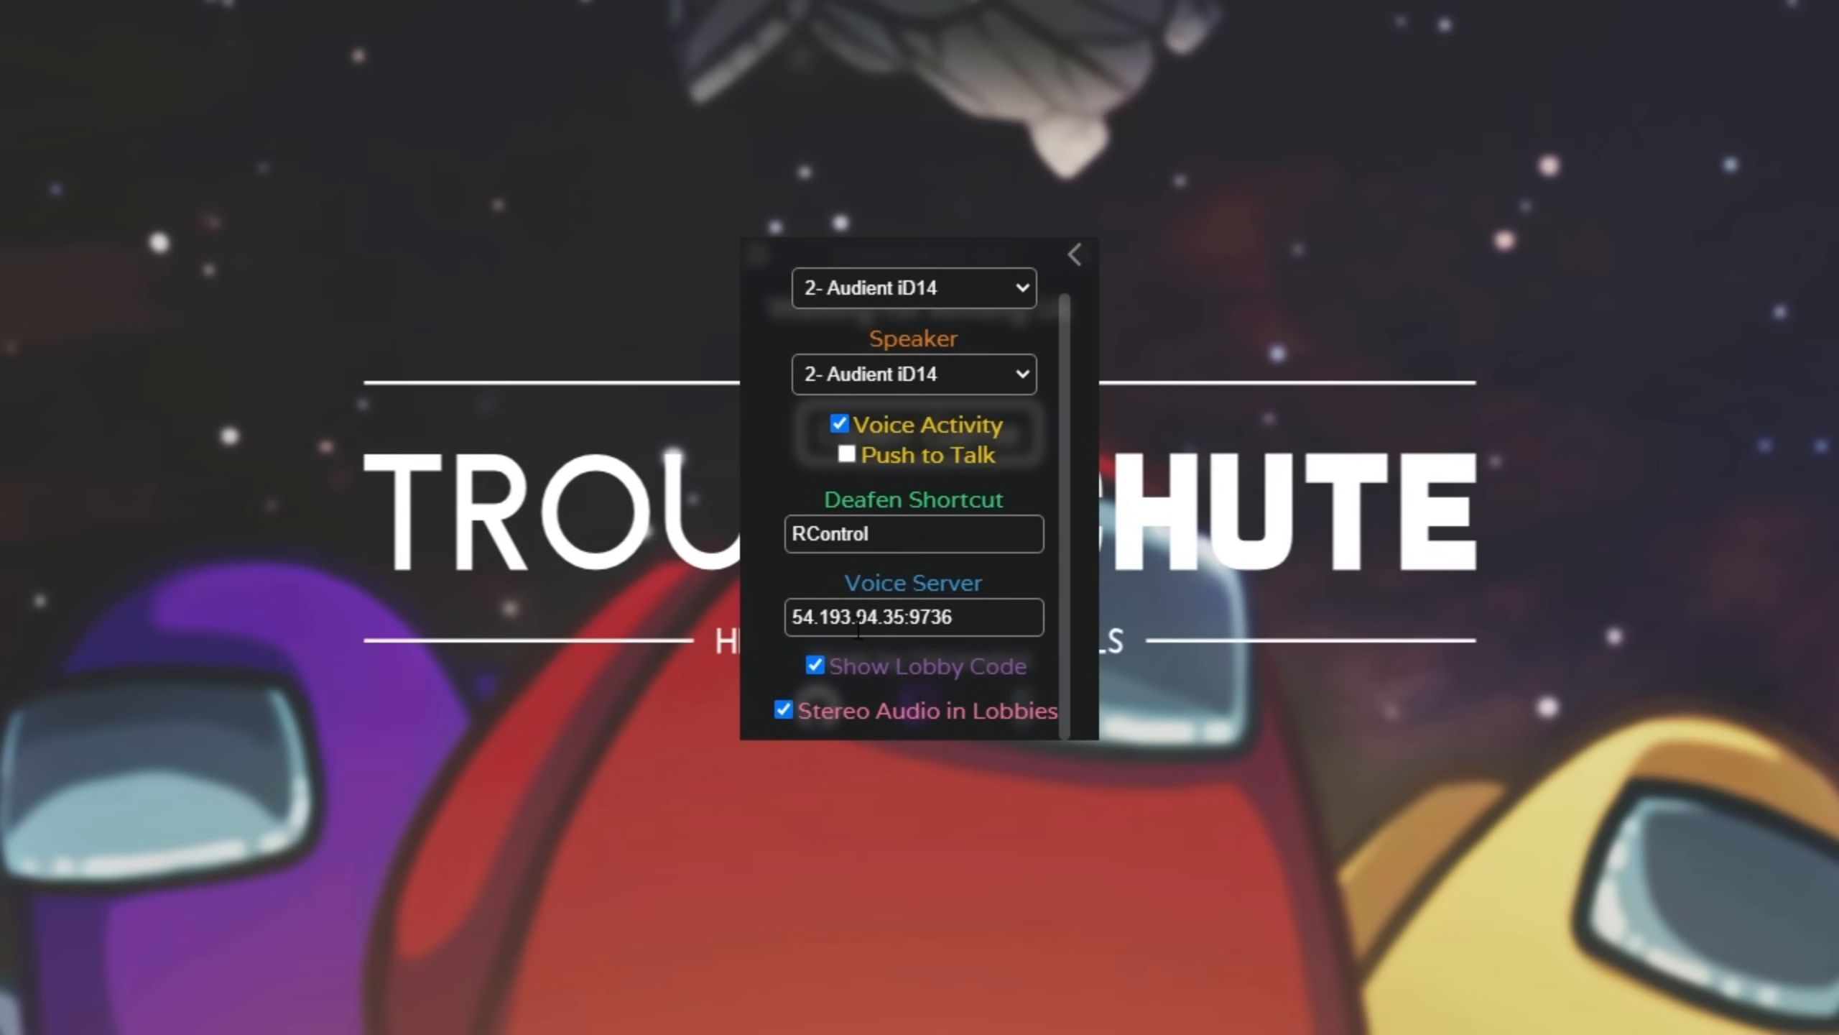
pyautogui.scroll(3)
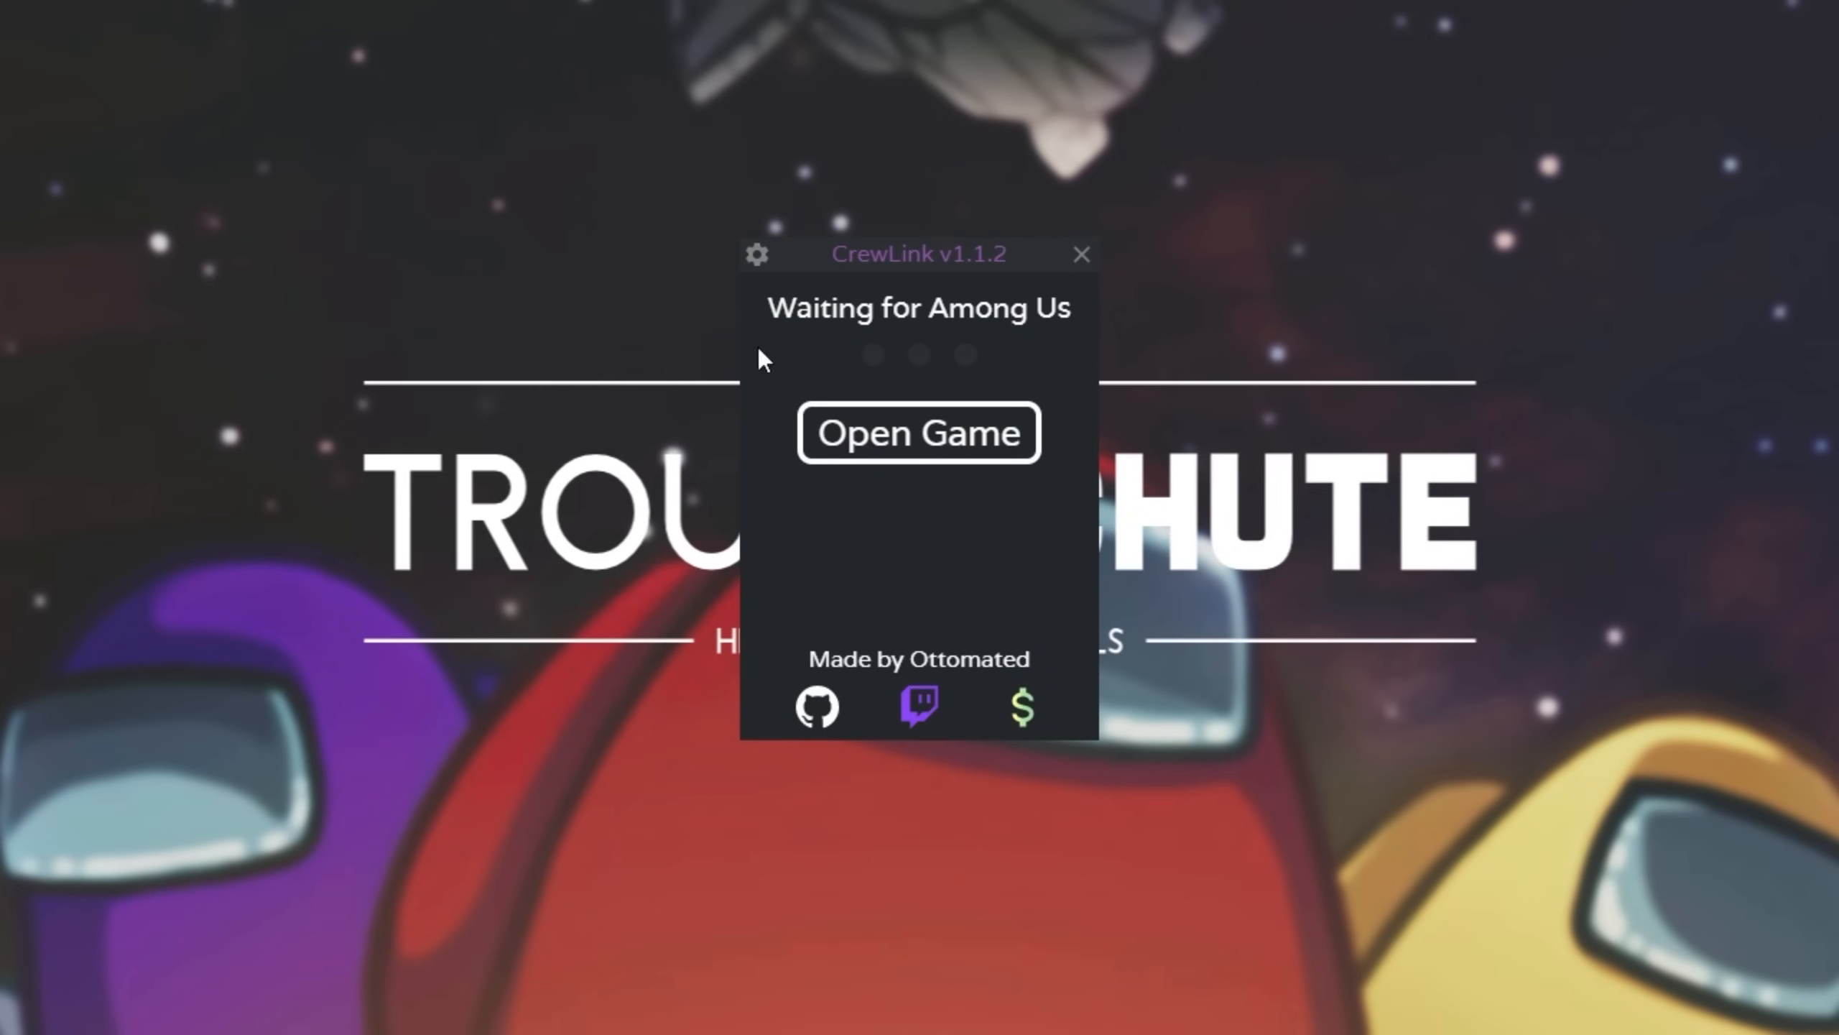
# Step: Launch Among Us from CrewLink and host a private Polus lobby, code NBNBDF
pyautogui.click(918, 432)
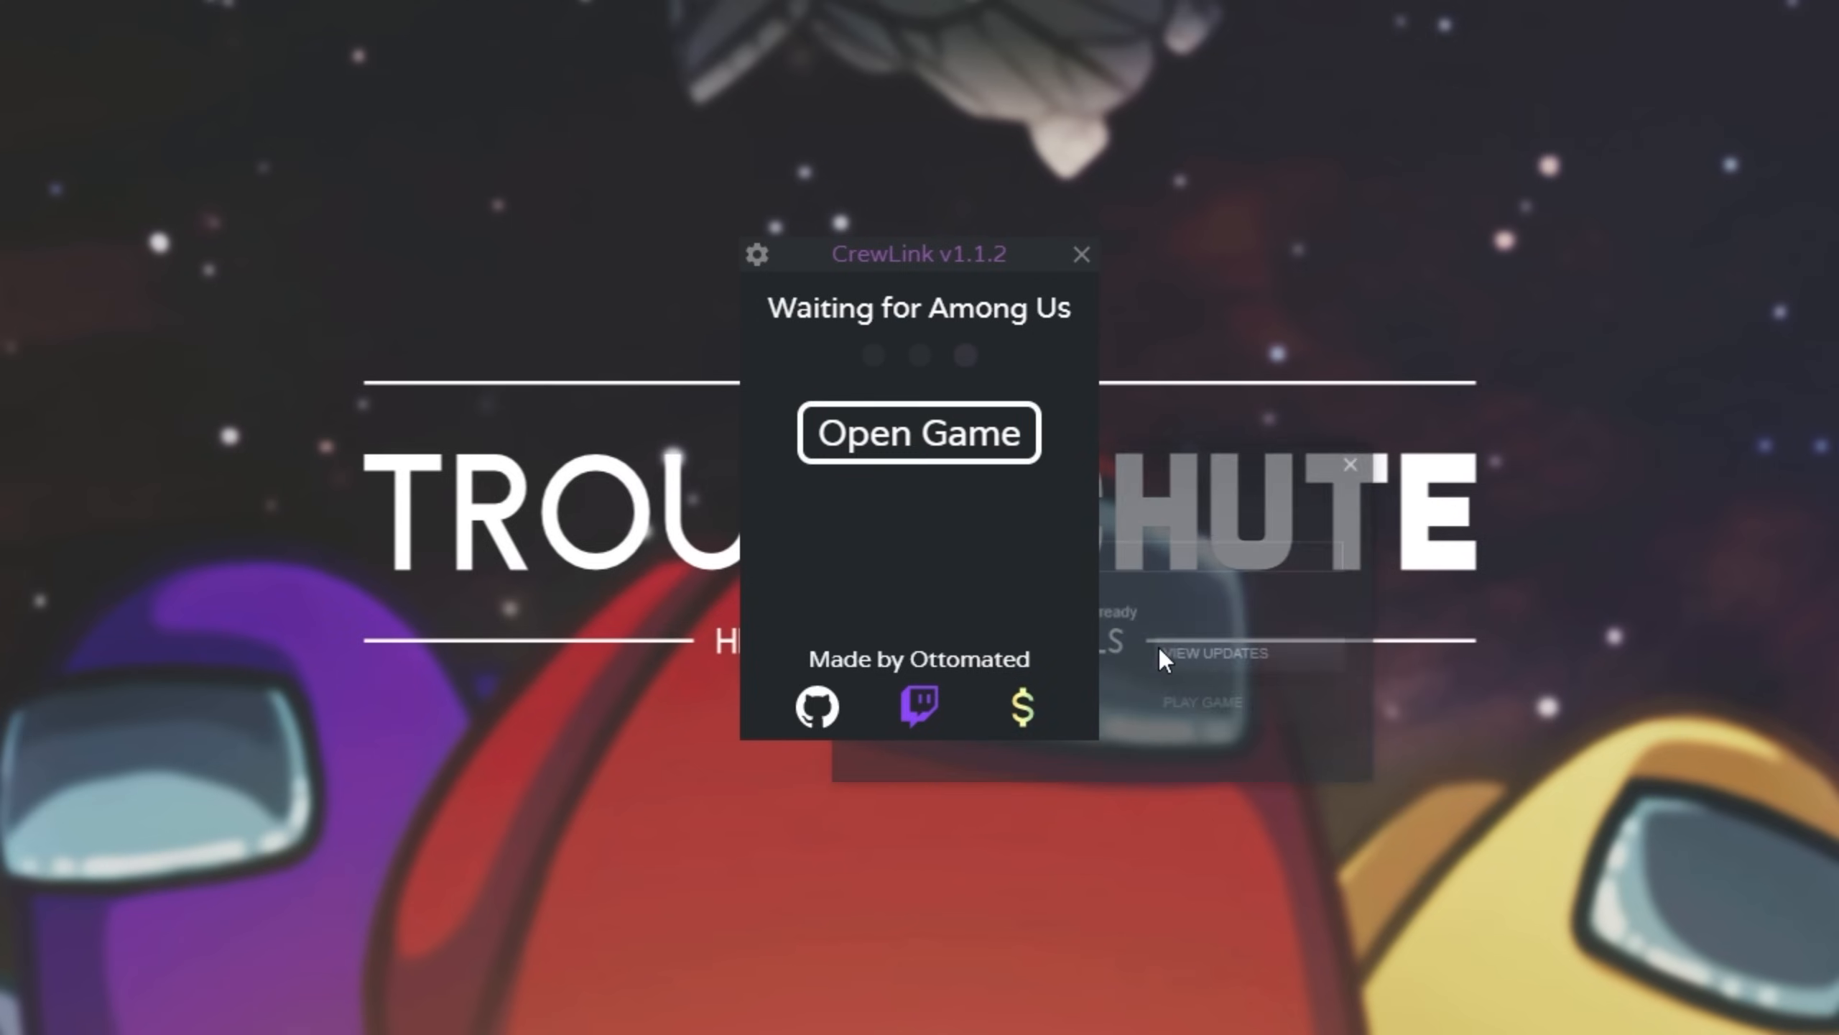
pyautogui.click(918, 432)
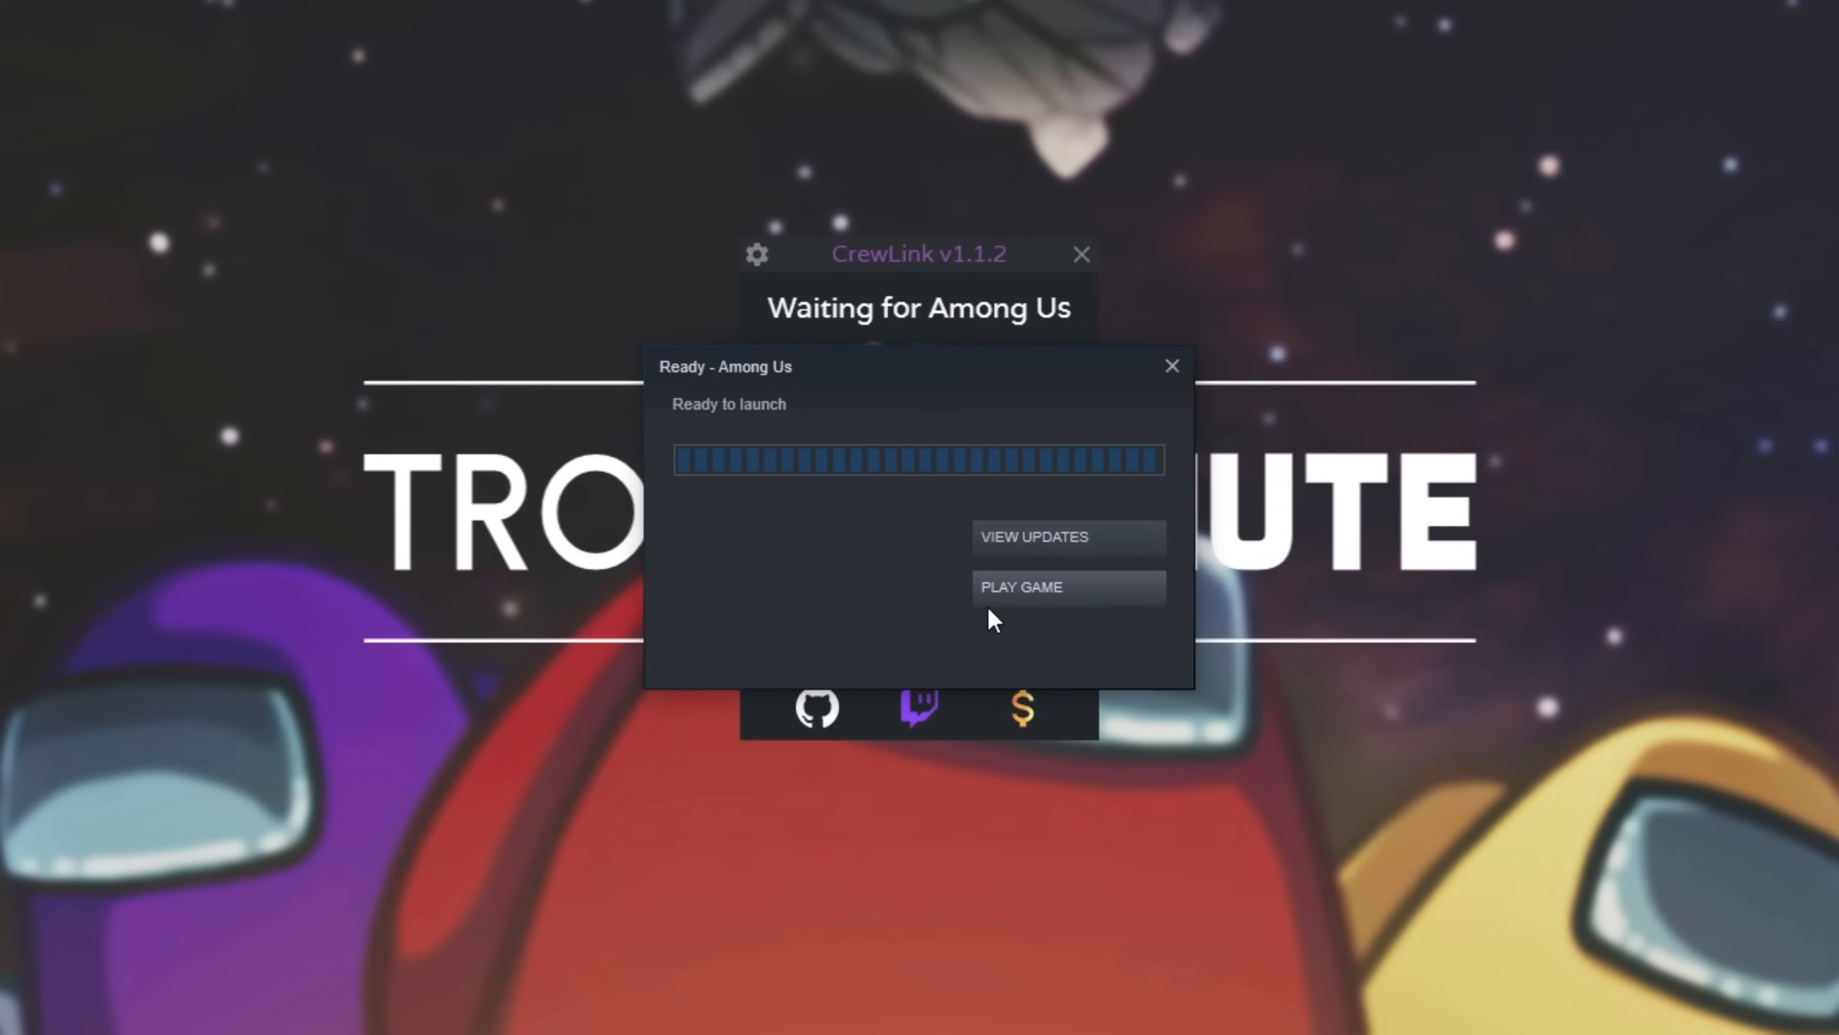
pyautogui.click(1066, 586)
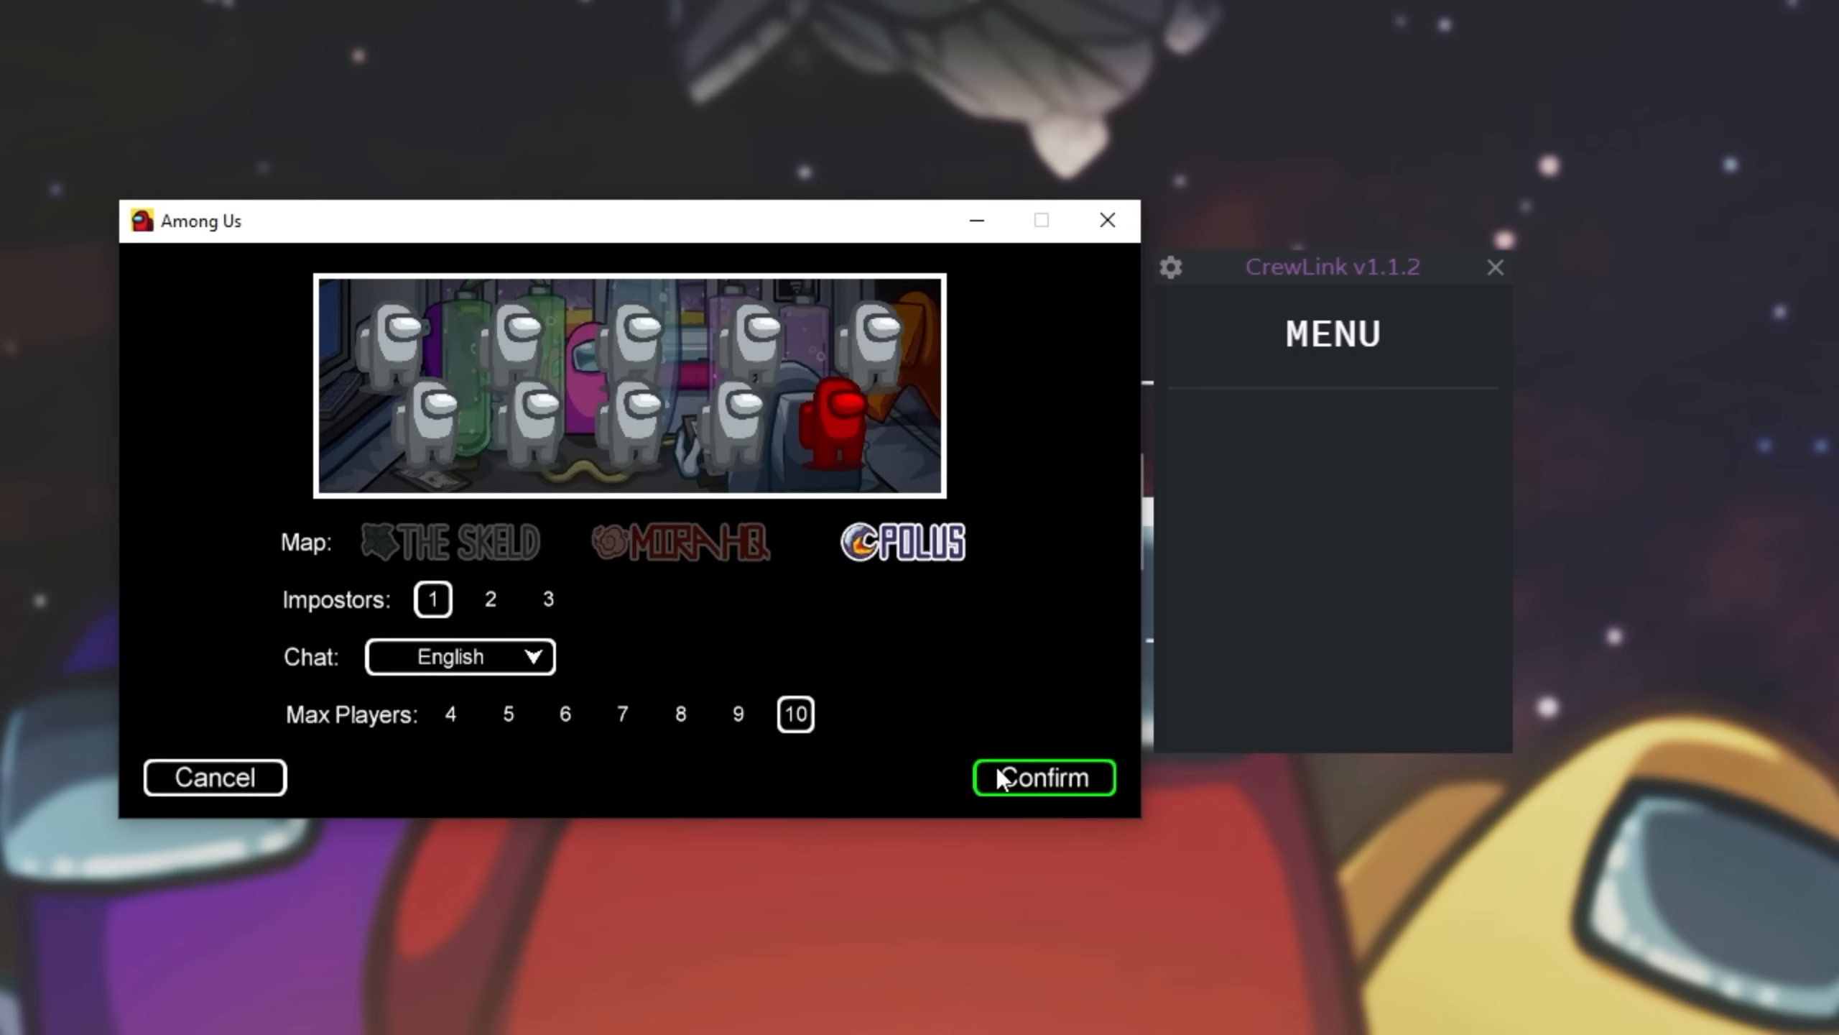
pyautogui.click(1042, 777)
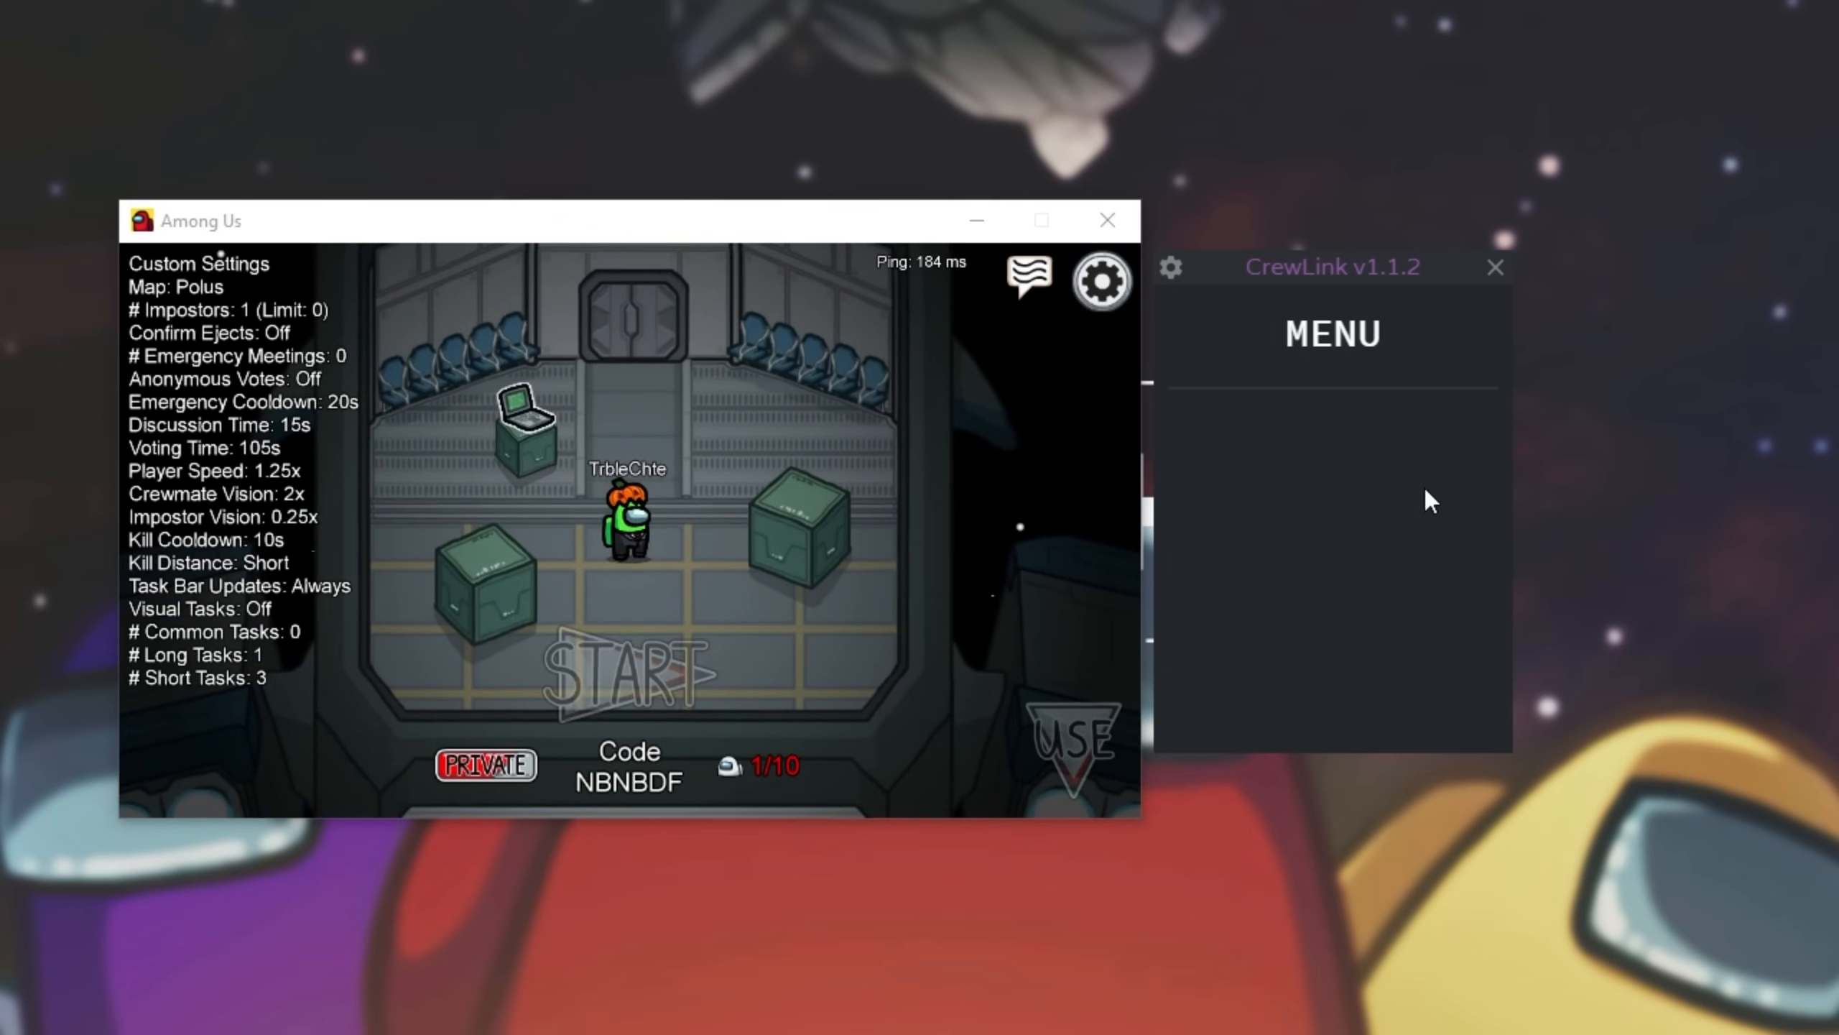
# Step: Move the game window aside and launch a second Among Us instance
pyautogui.moveTo(586, 220); pyautogui.dragTo(1407, 736)
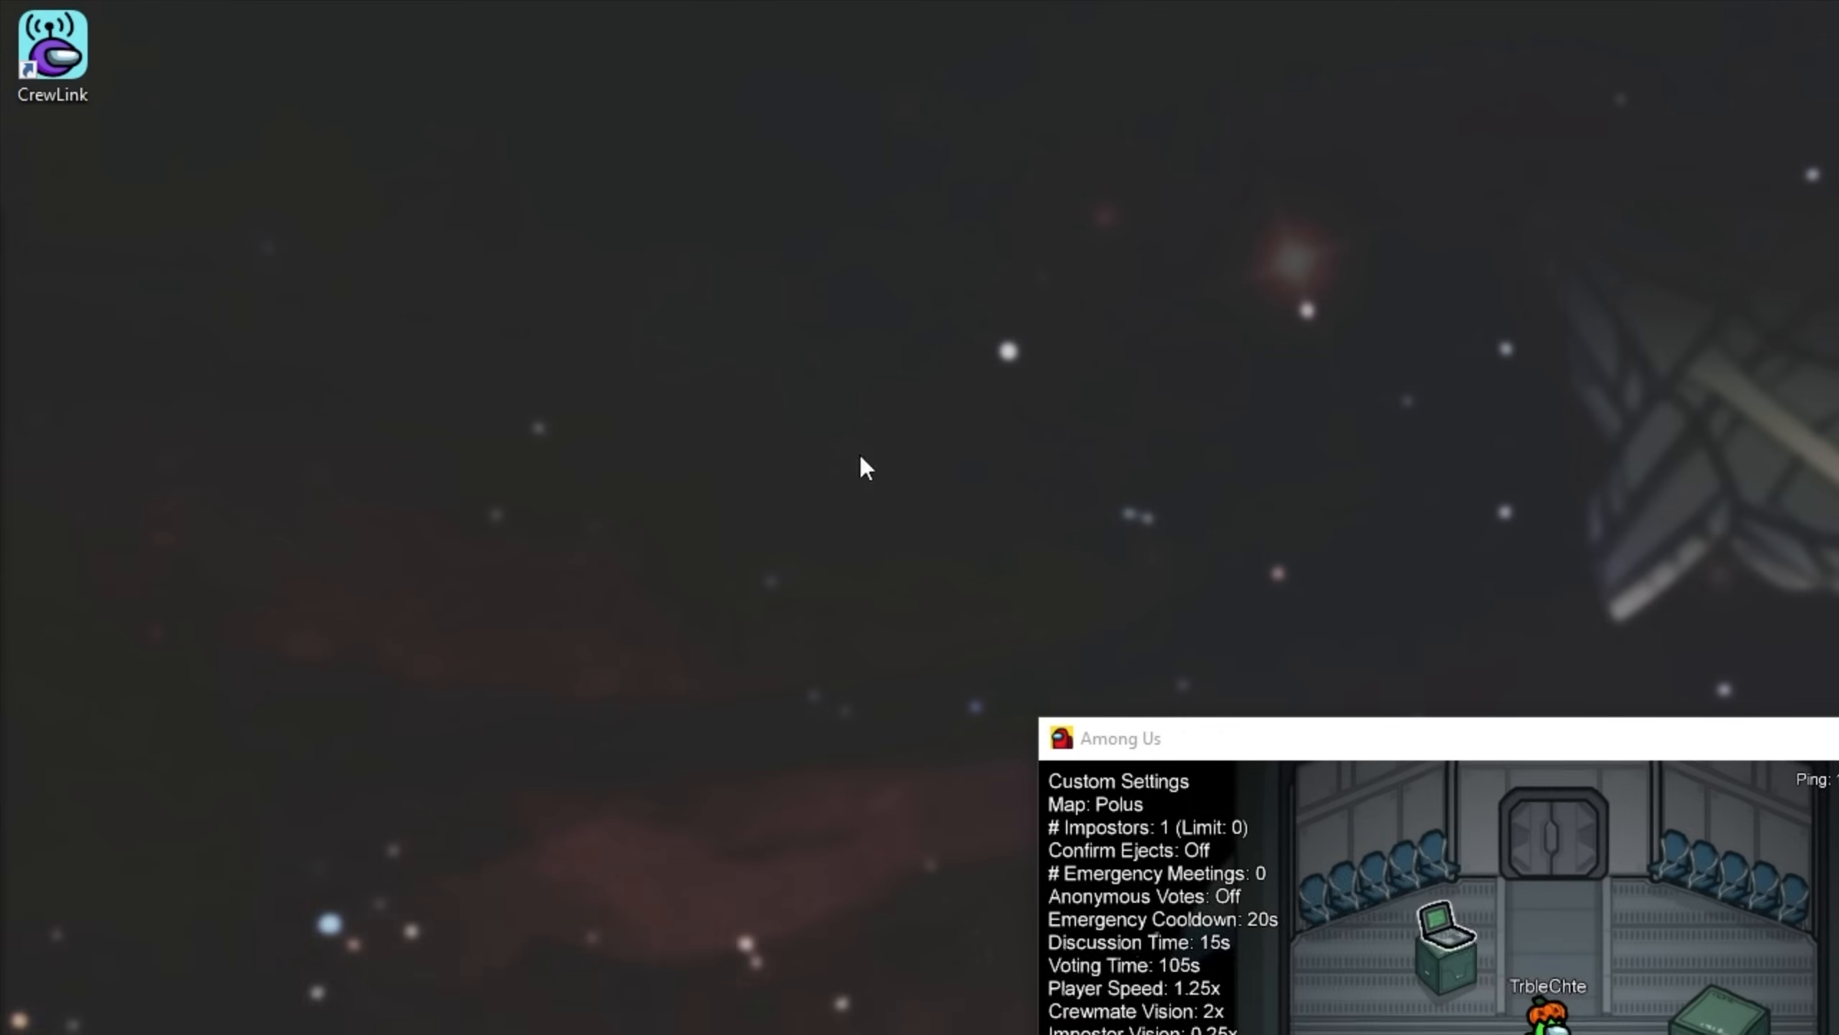
pyautogui.rightClick(52, 52)
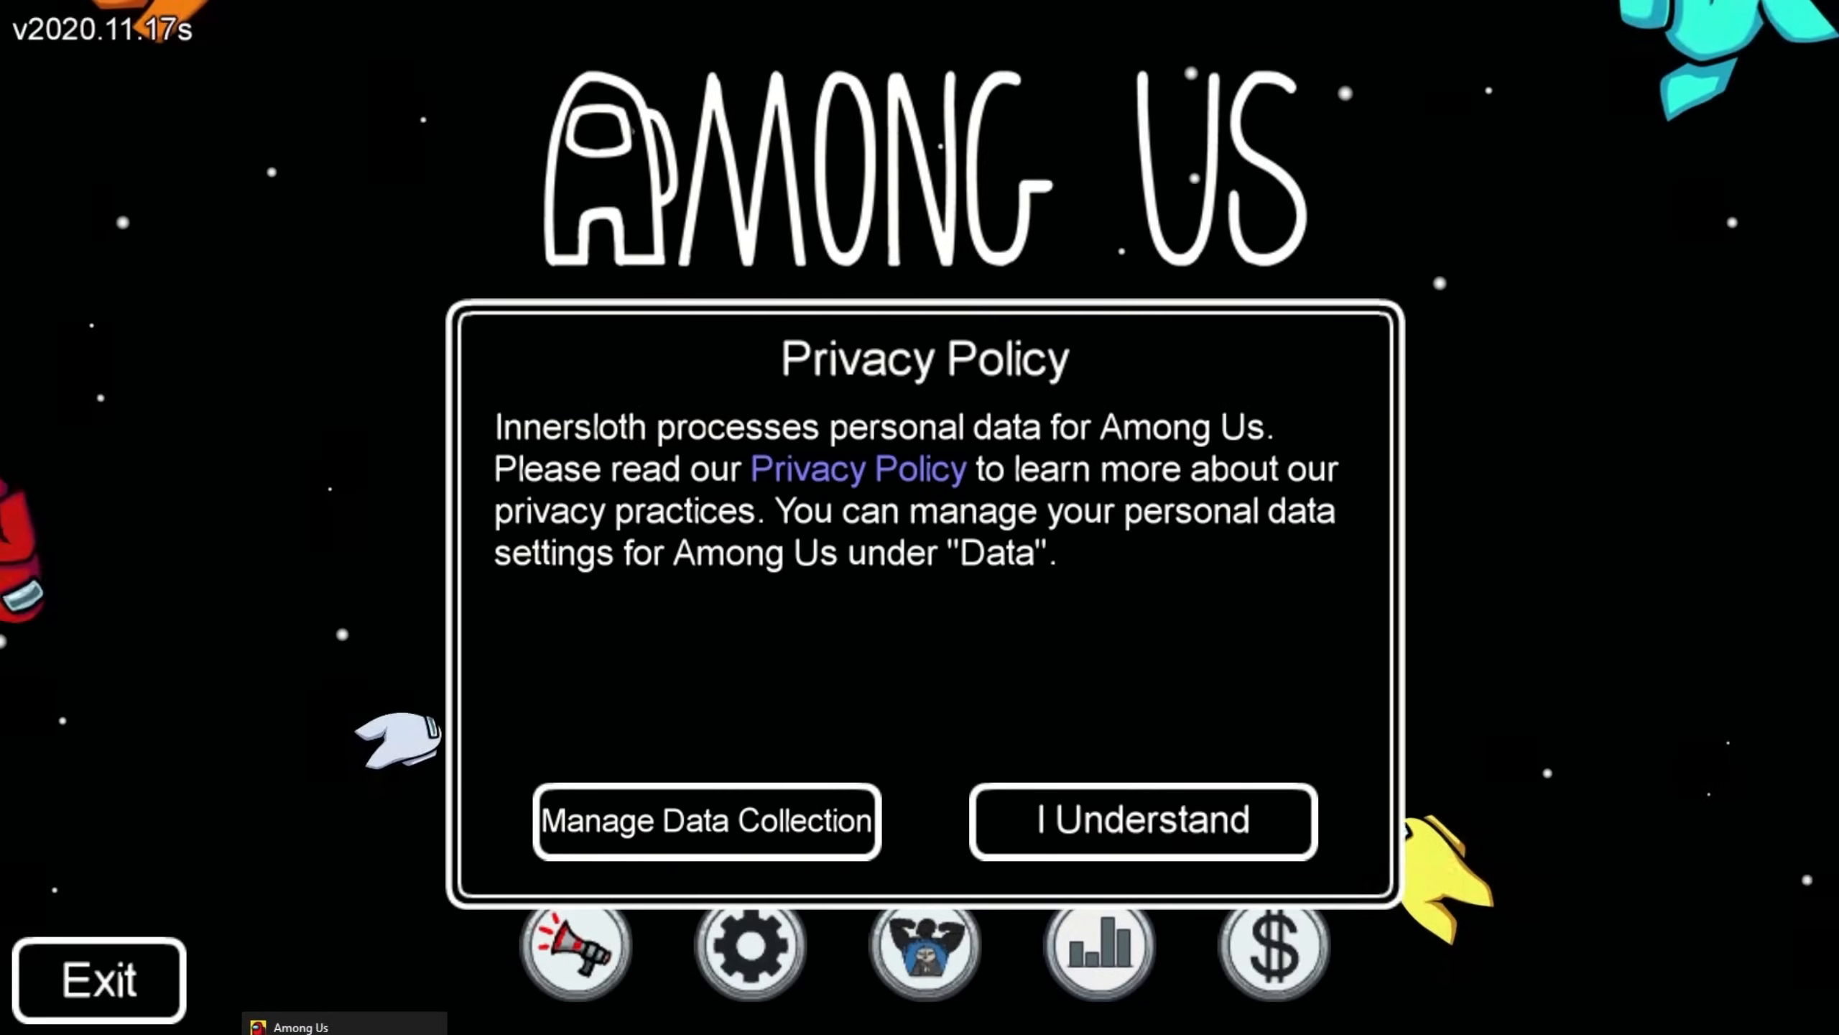
# Step: Accept the privacy notice, join lobby NBNBDF, and confirm both crewmates in CrewLink
pyautogui.click(1140, 820)
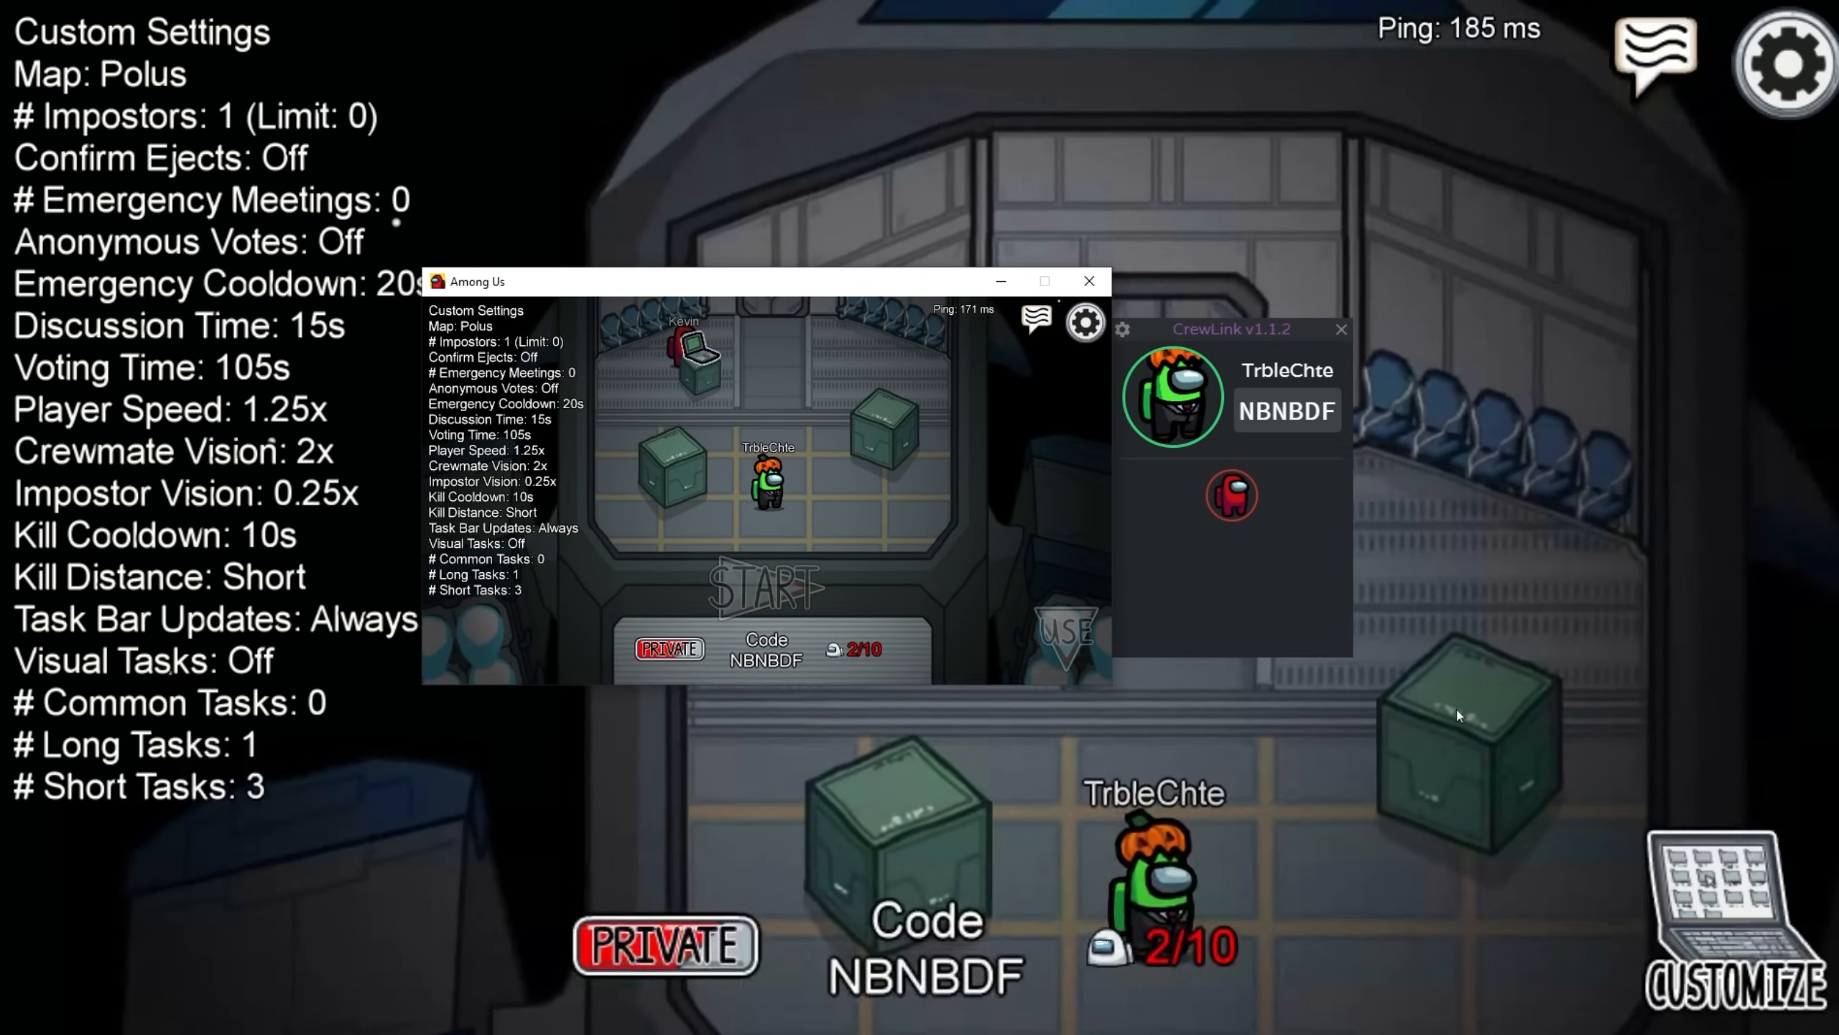
pyautogui.moveTo(1229, 495)
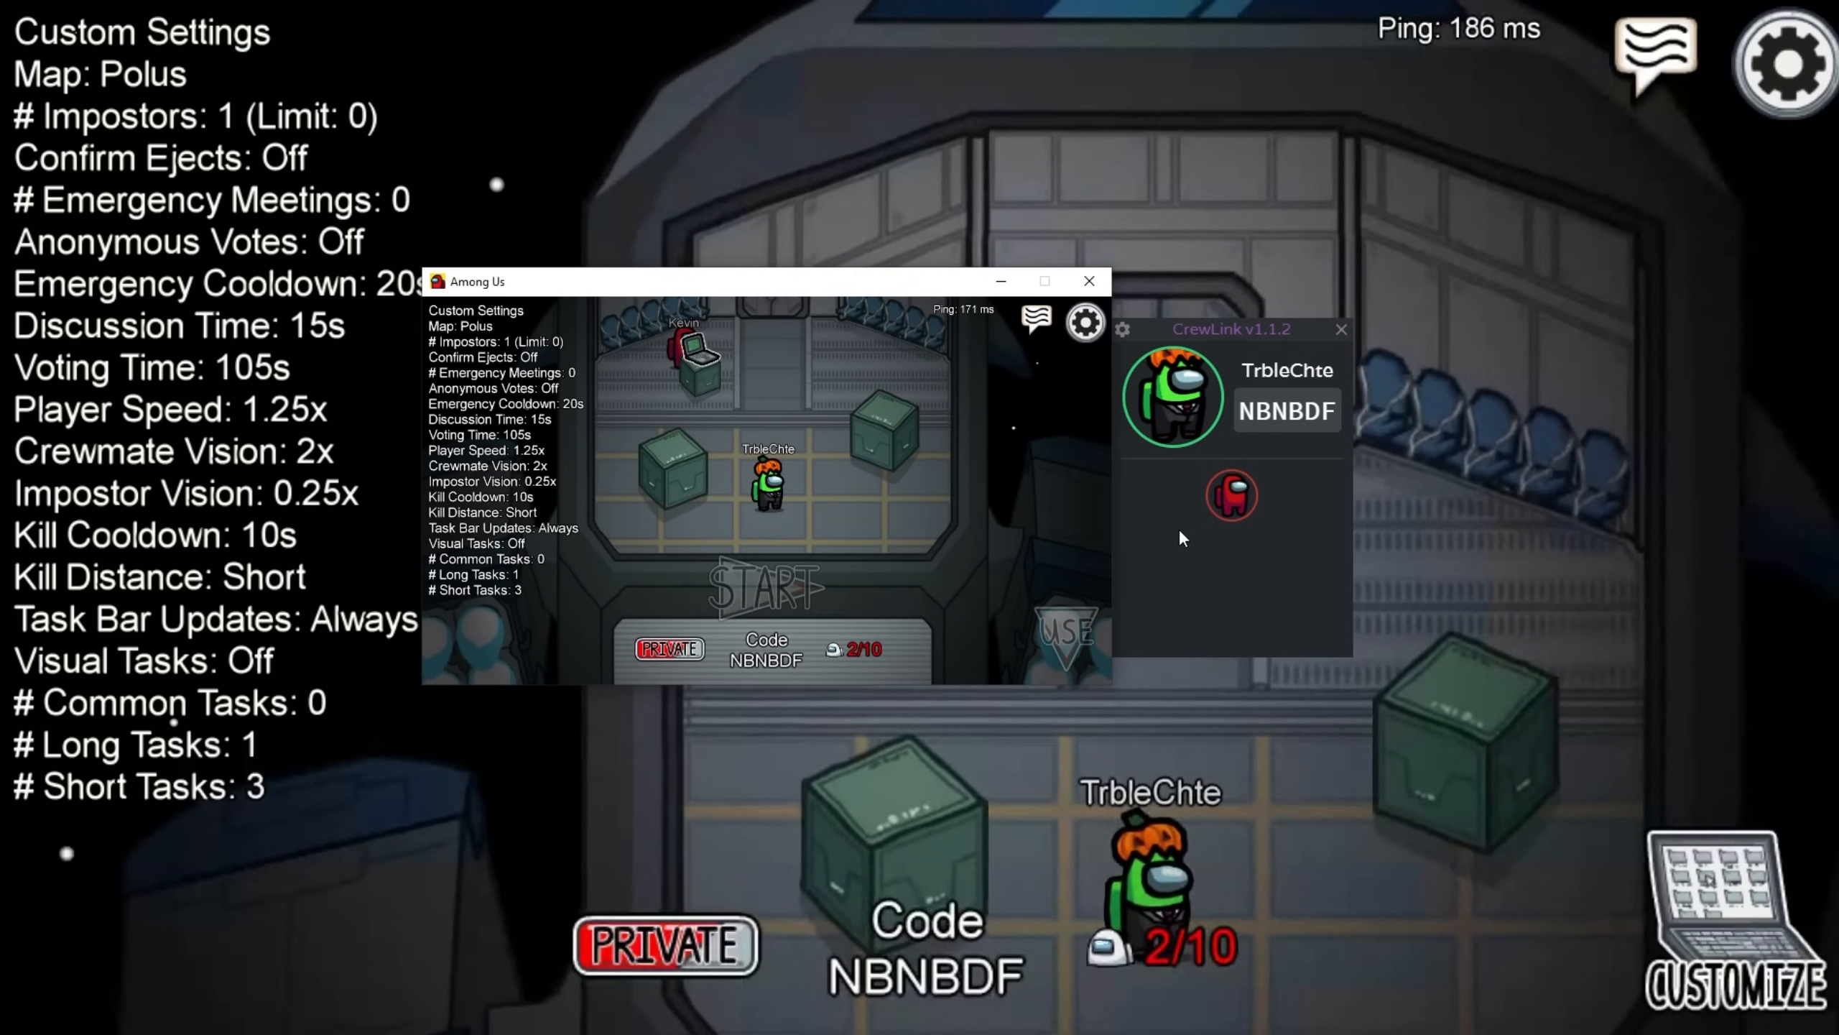
pyautogui.click(1087, 280)
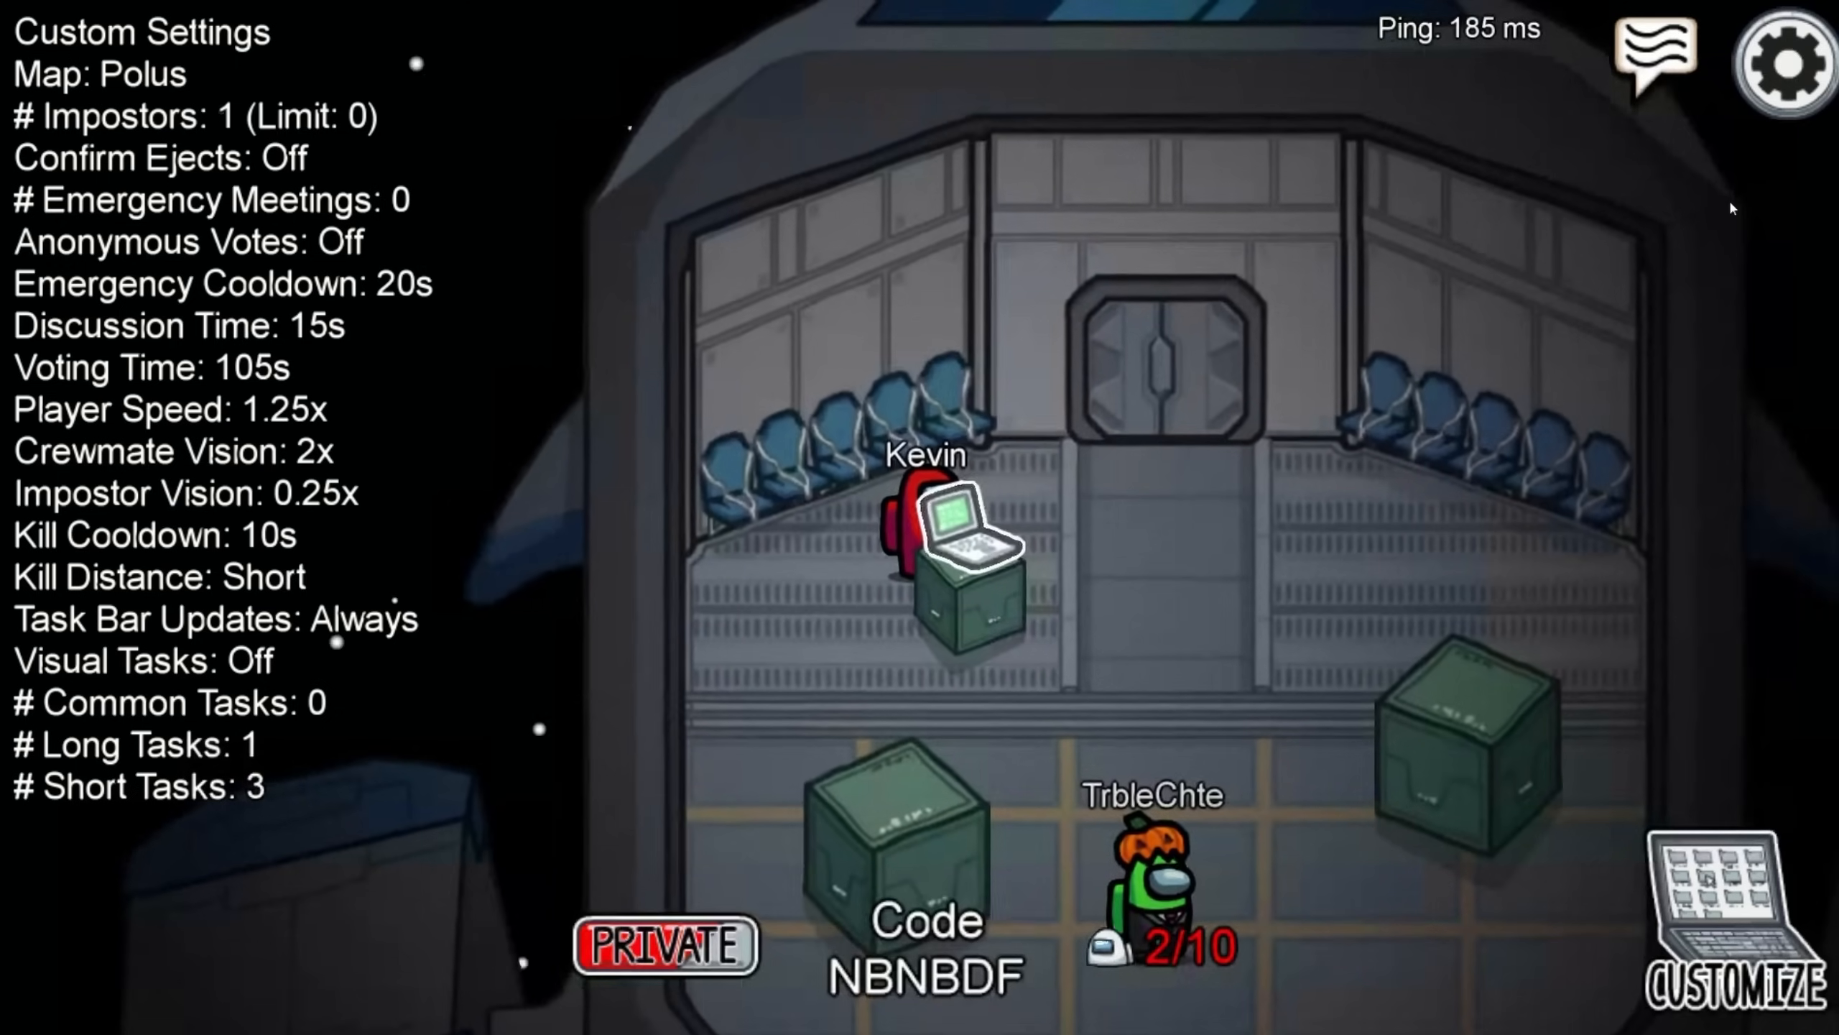
pyautogui.click(17, 1016)
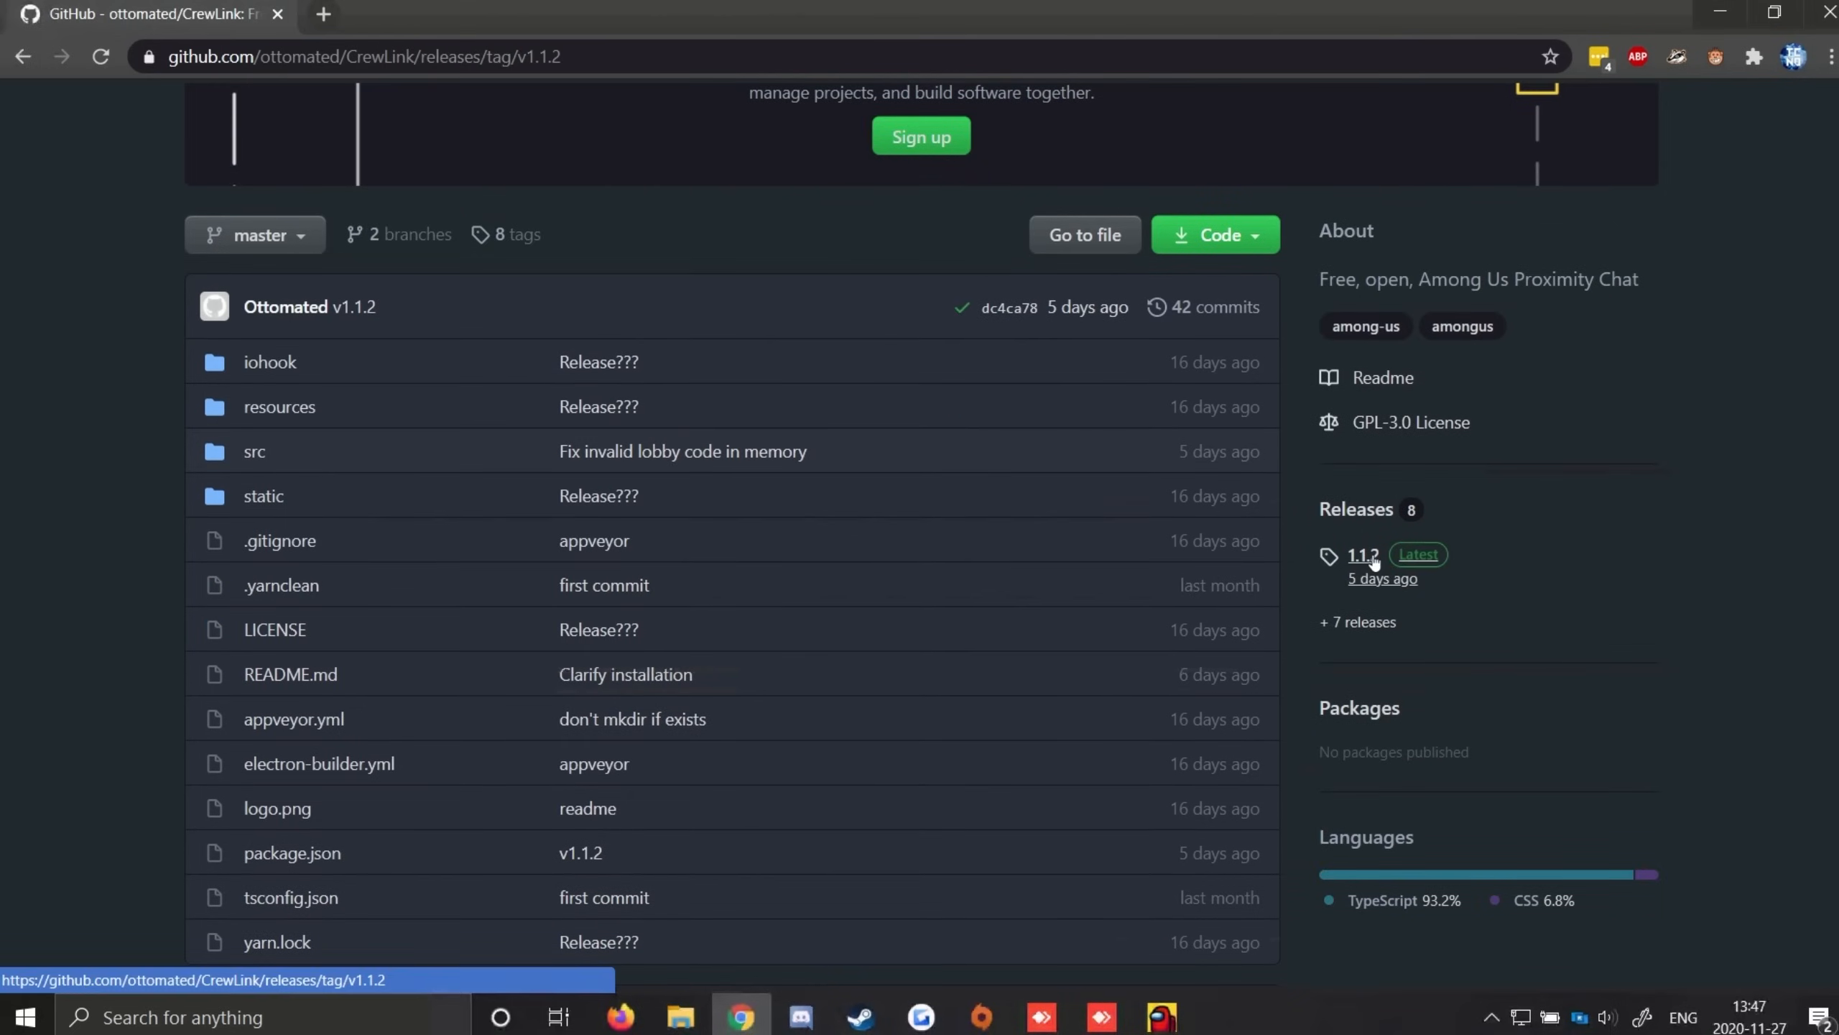
# Step: Reopen the 1.1.2 release and download CrewLink-Setup-1.1.2.exe again
pyautogui.click(1361, 554)
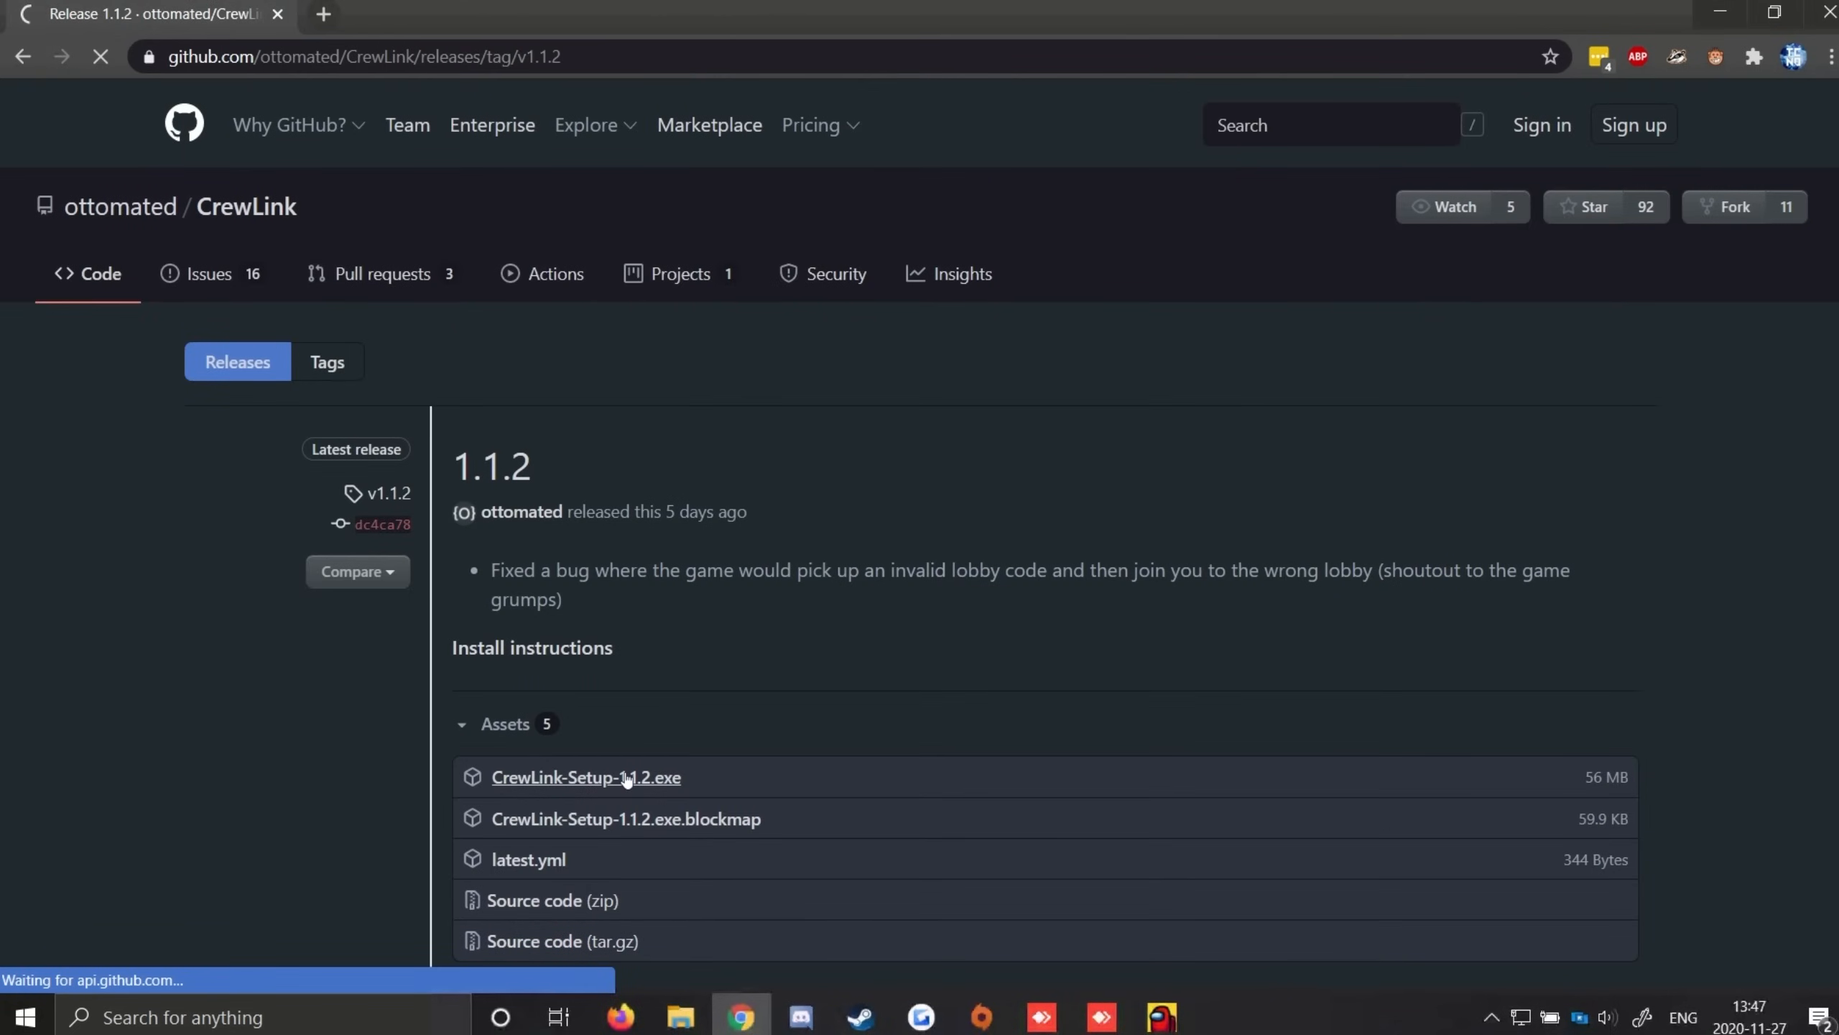
pyautogui.click(586, 776)
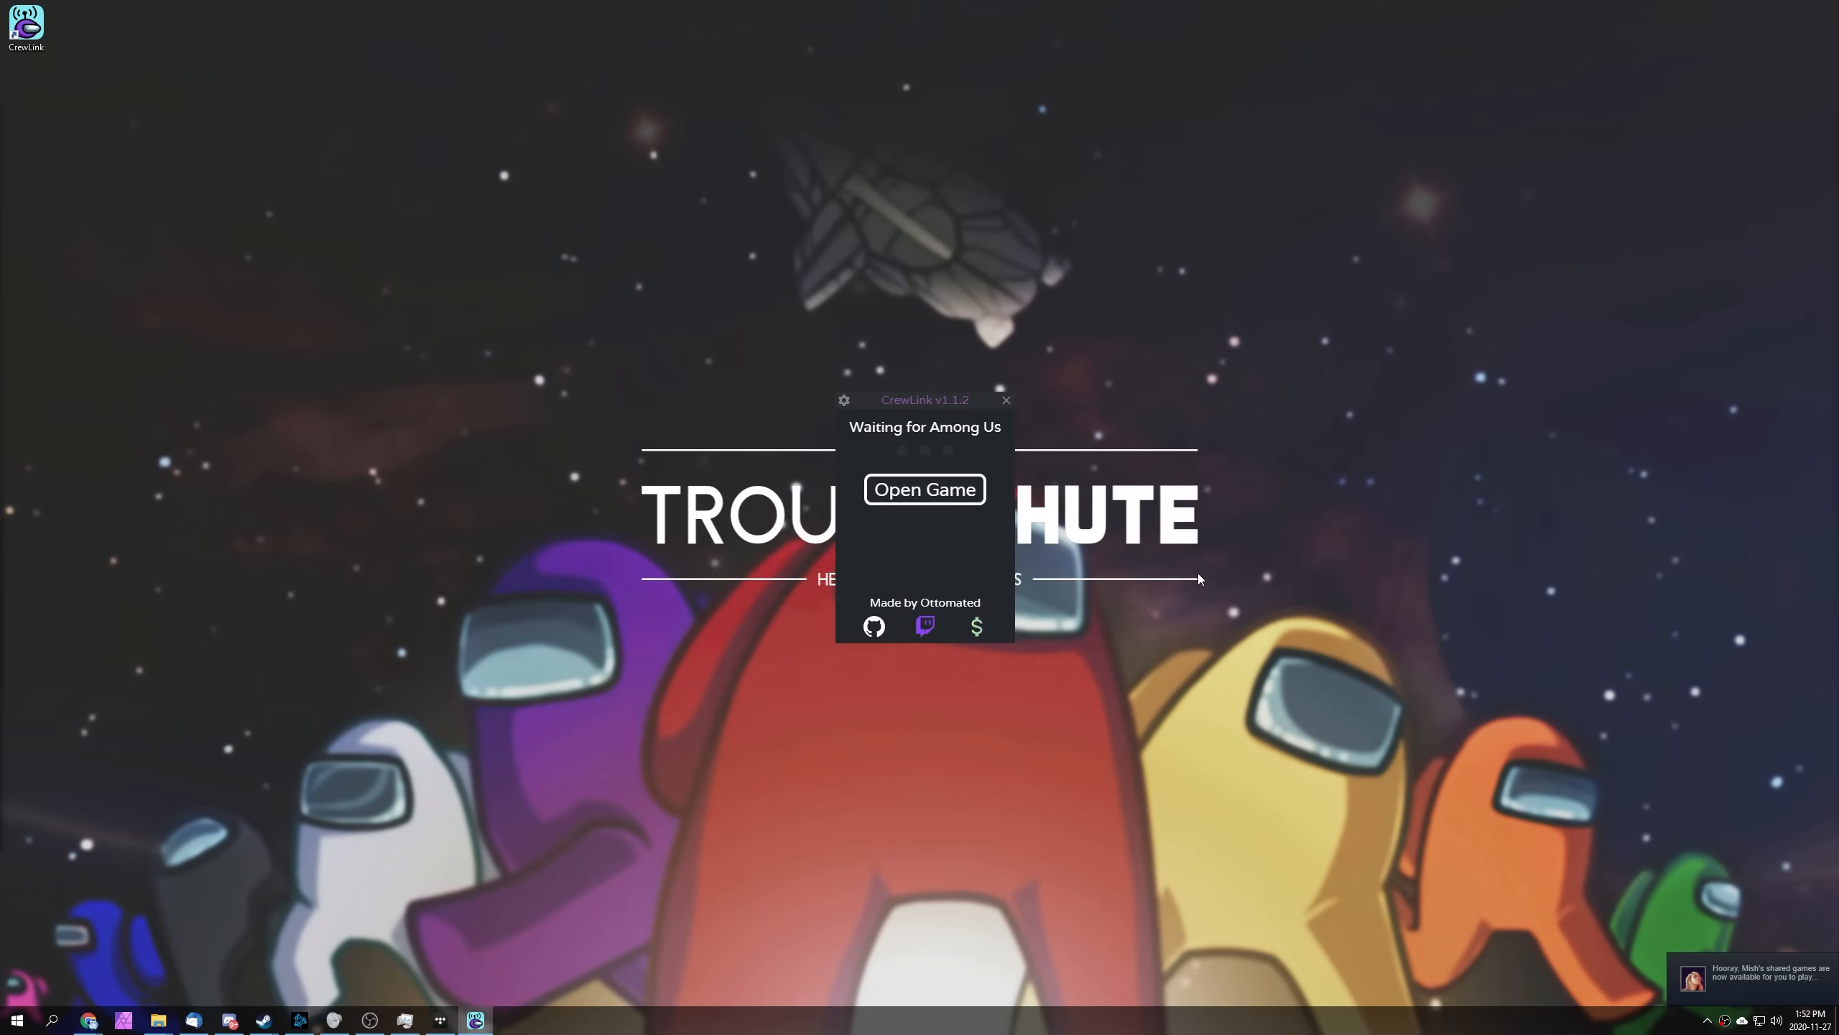
# Step: Close the waiting CrewLink window
pyautogui.click(1005, 401)
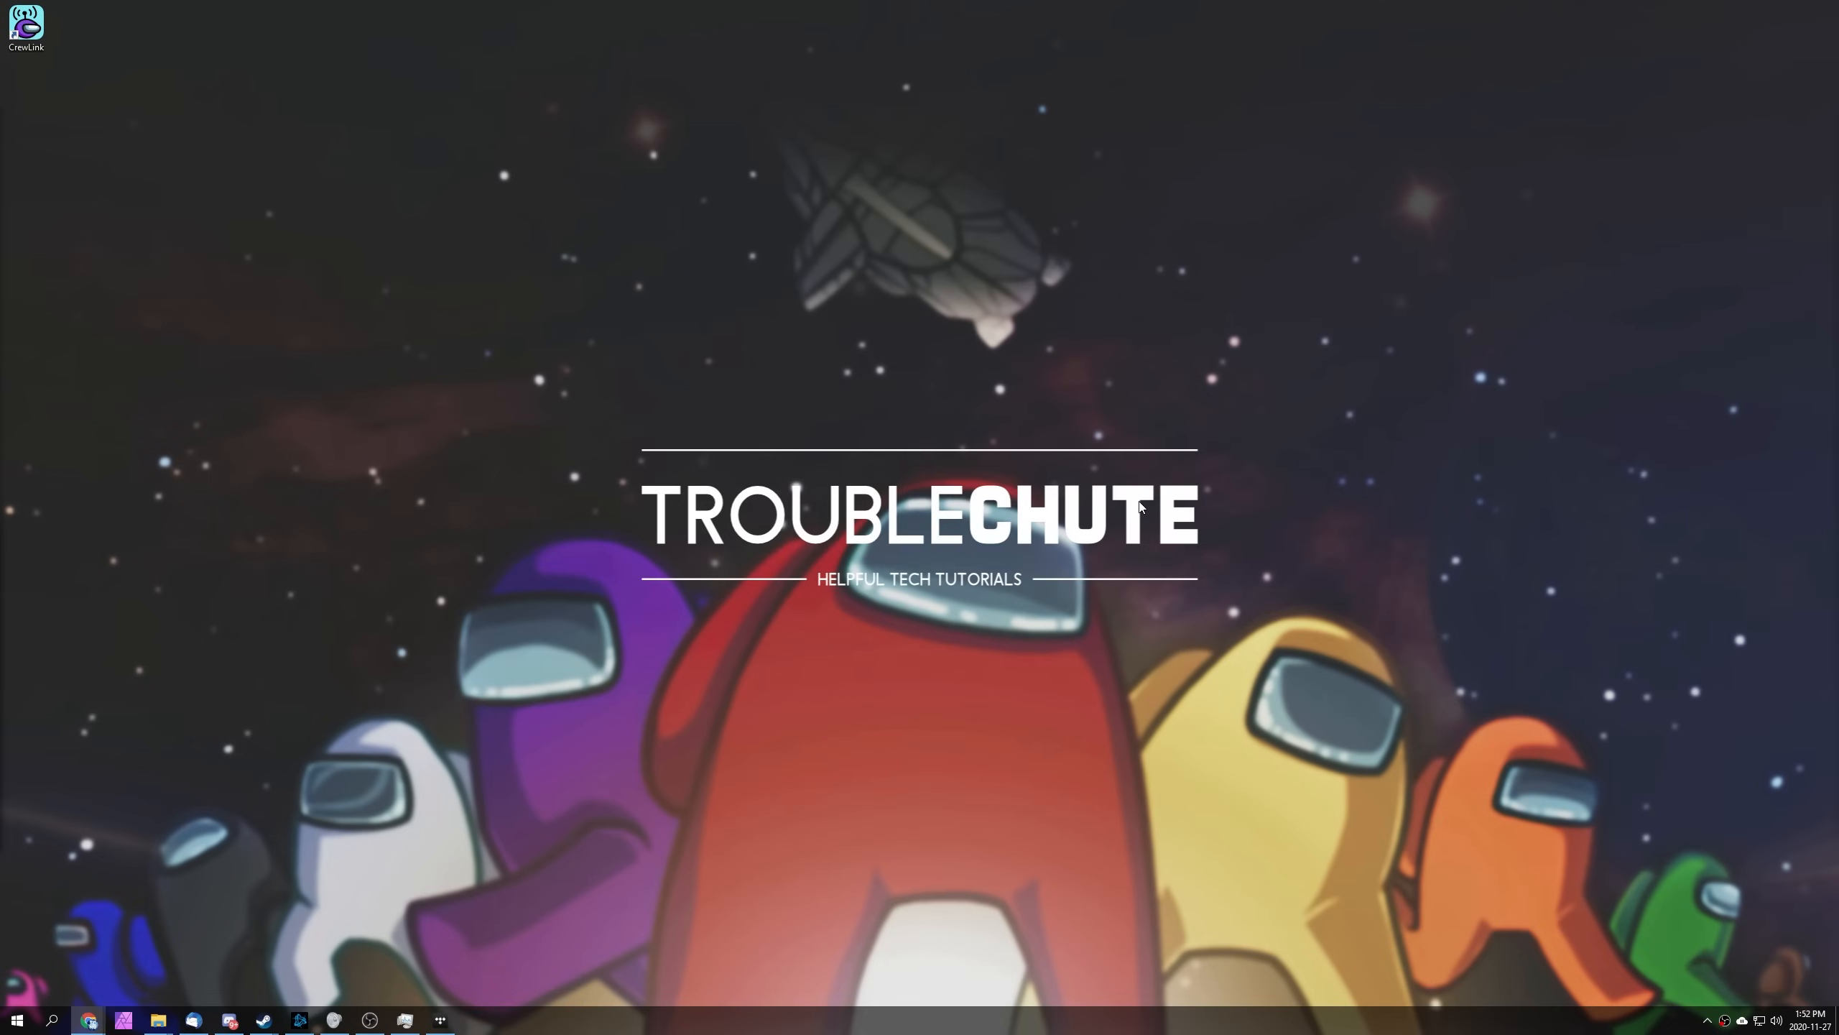
pyautogui.moveTo(1148, 495)
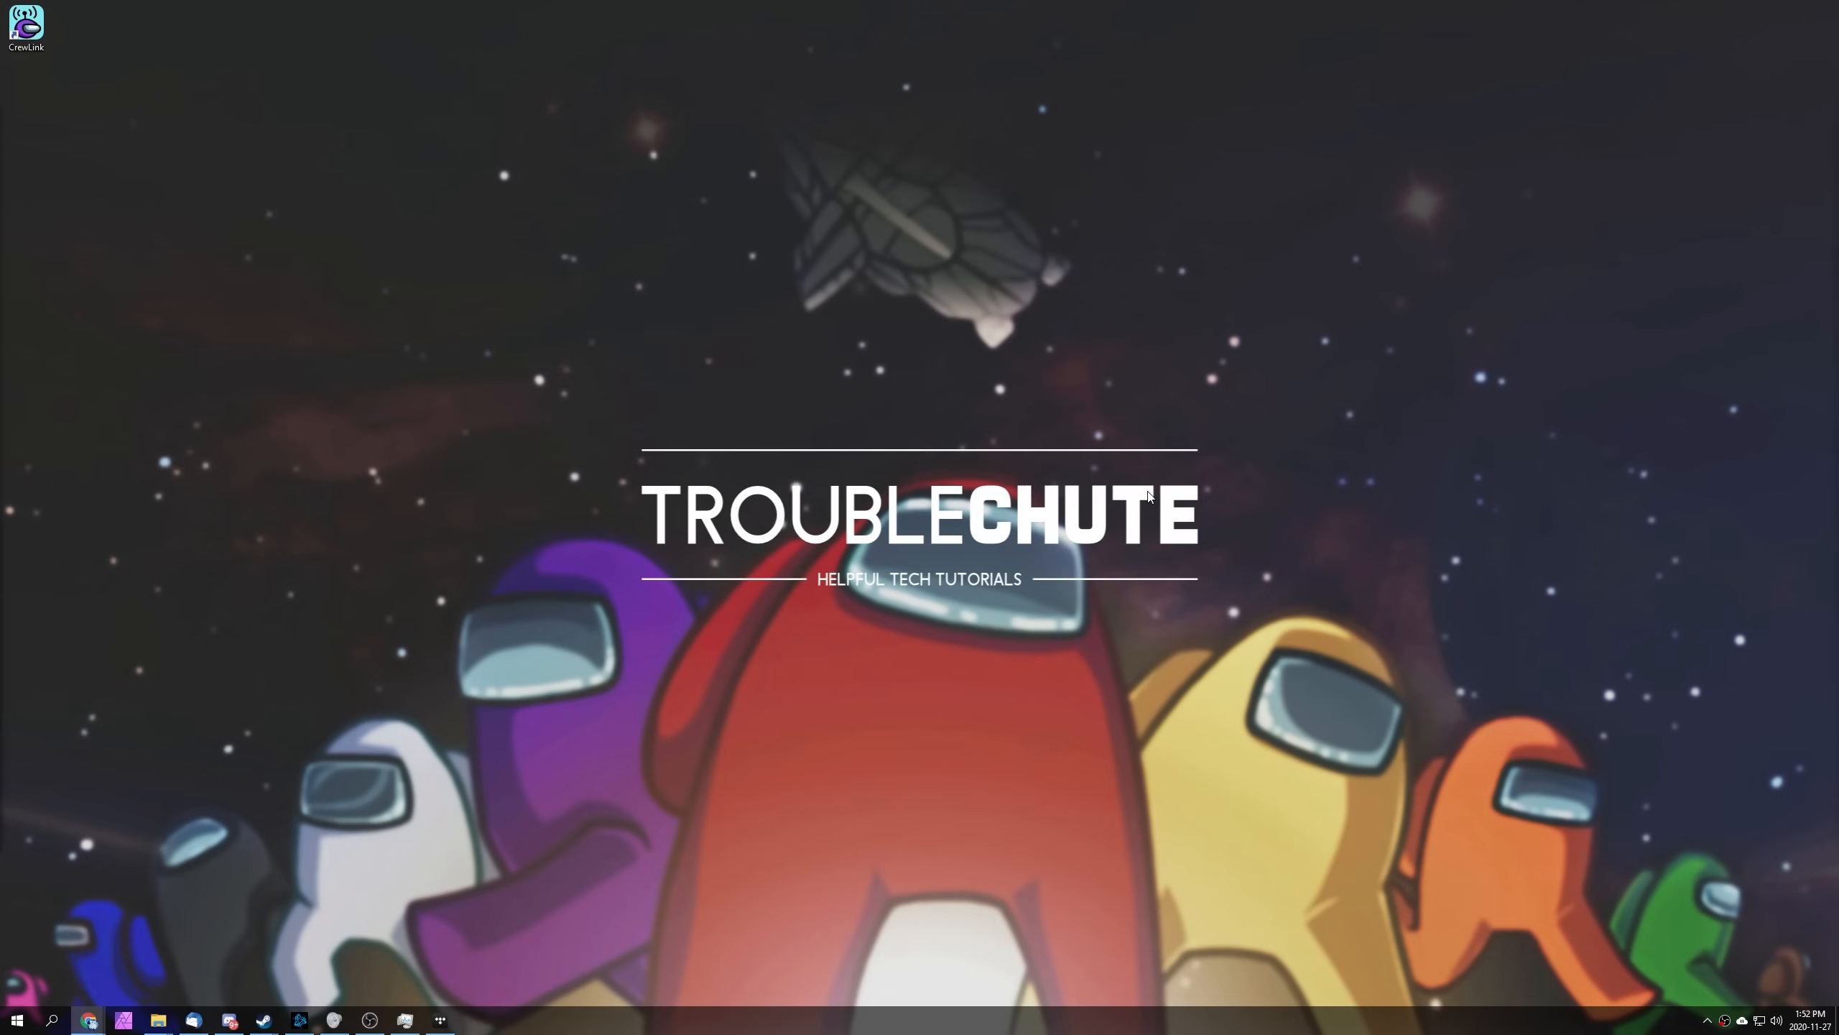